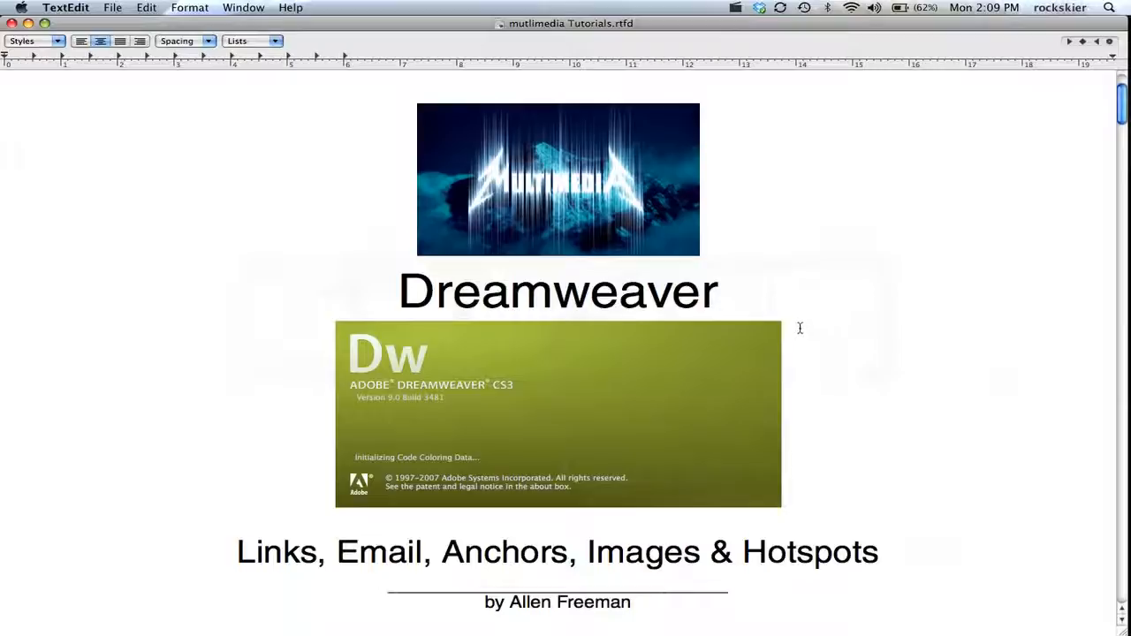
mouse_move(997, 312)
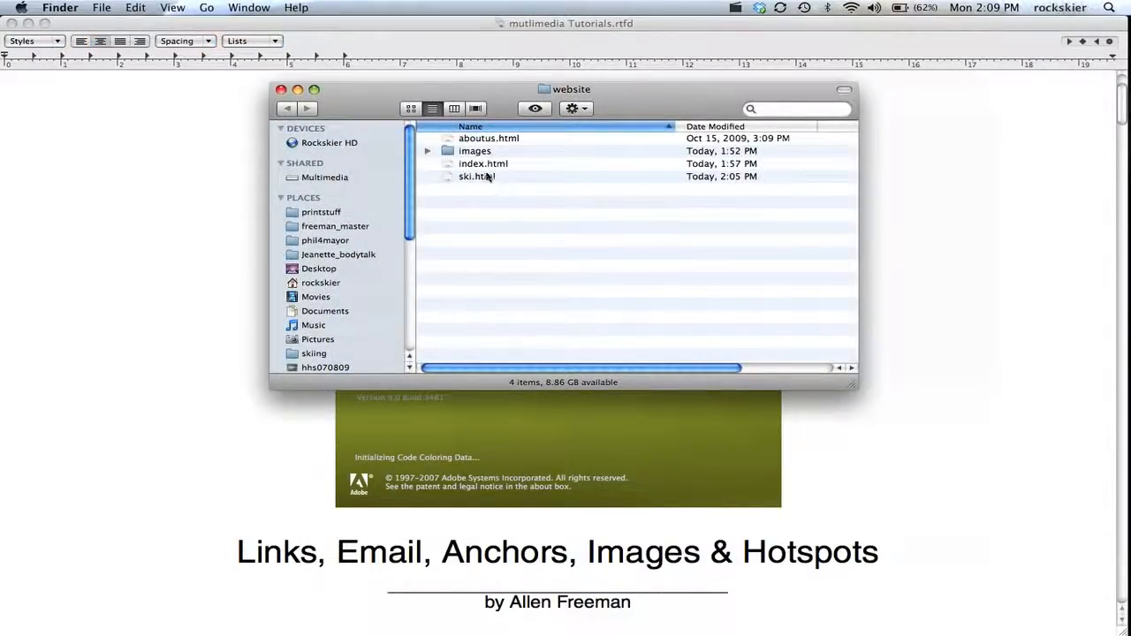
left_click(483, 163)
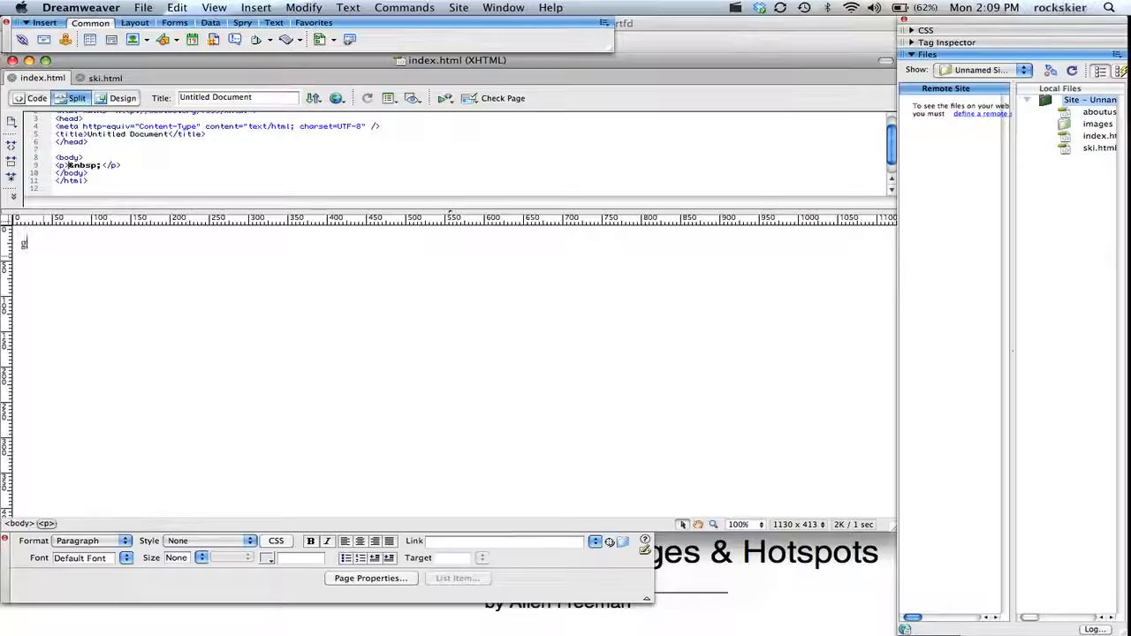
type("google")
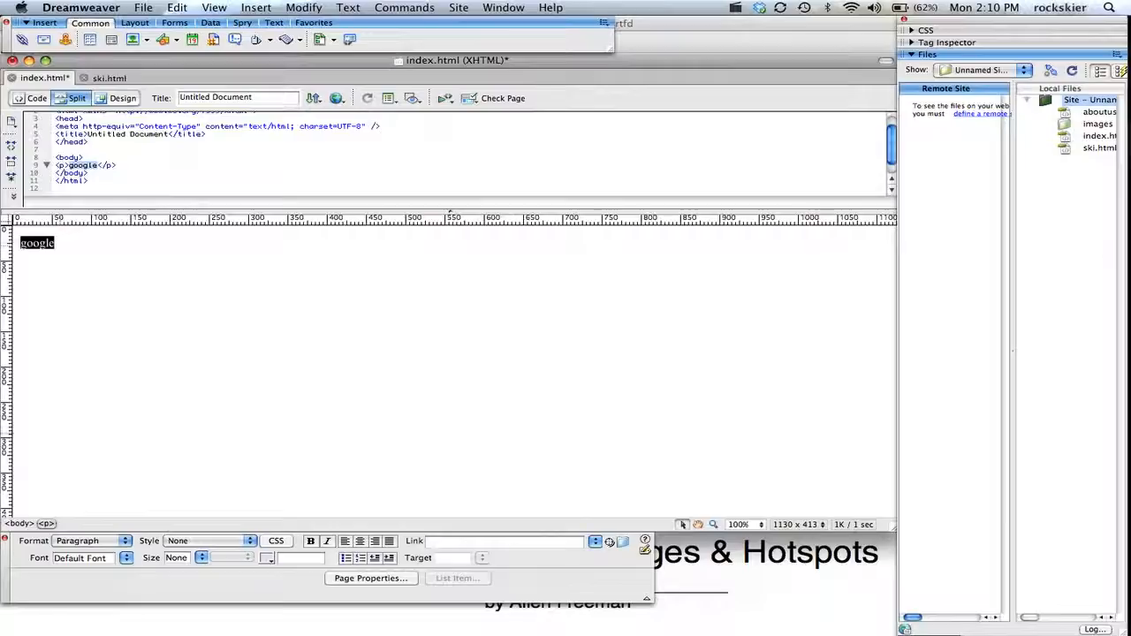
left_click(504, 541)
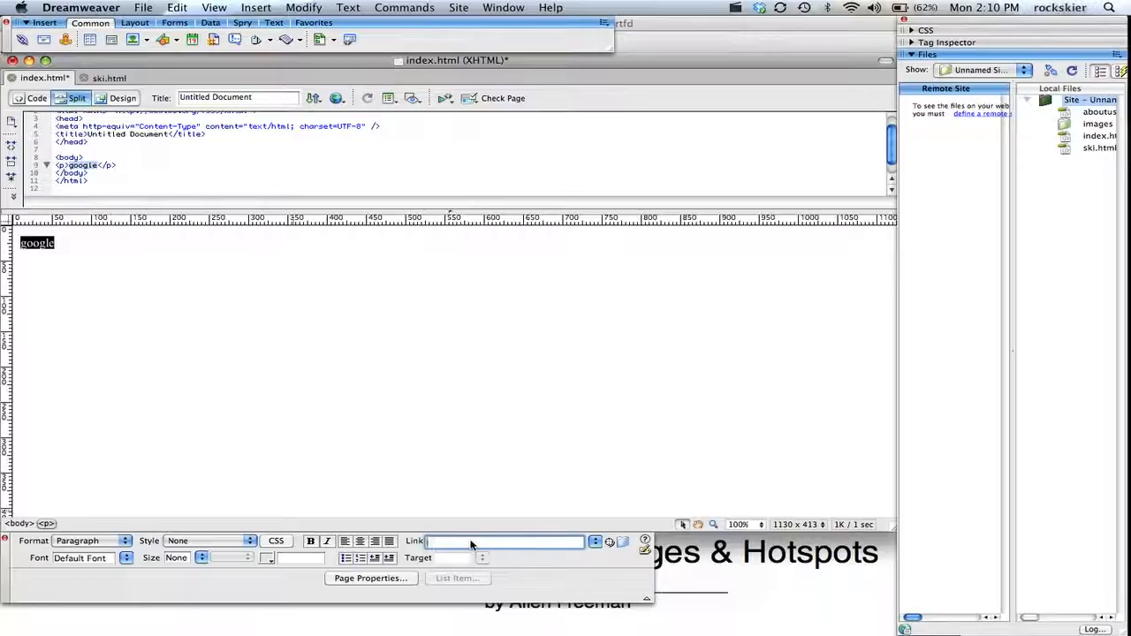
type("ht")
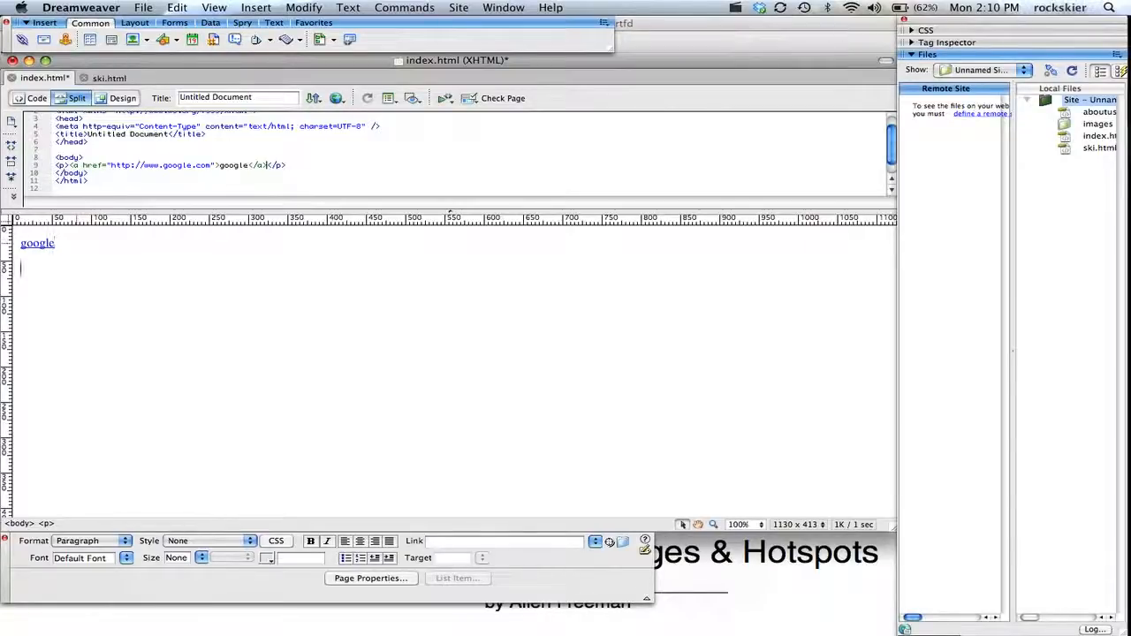
Add a second line 'ski' linked to ski.html, and save index.html
type("ski")
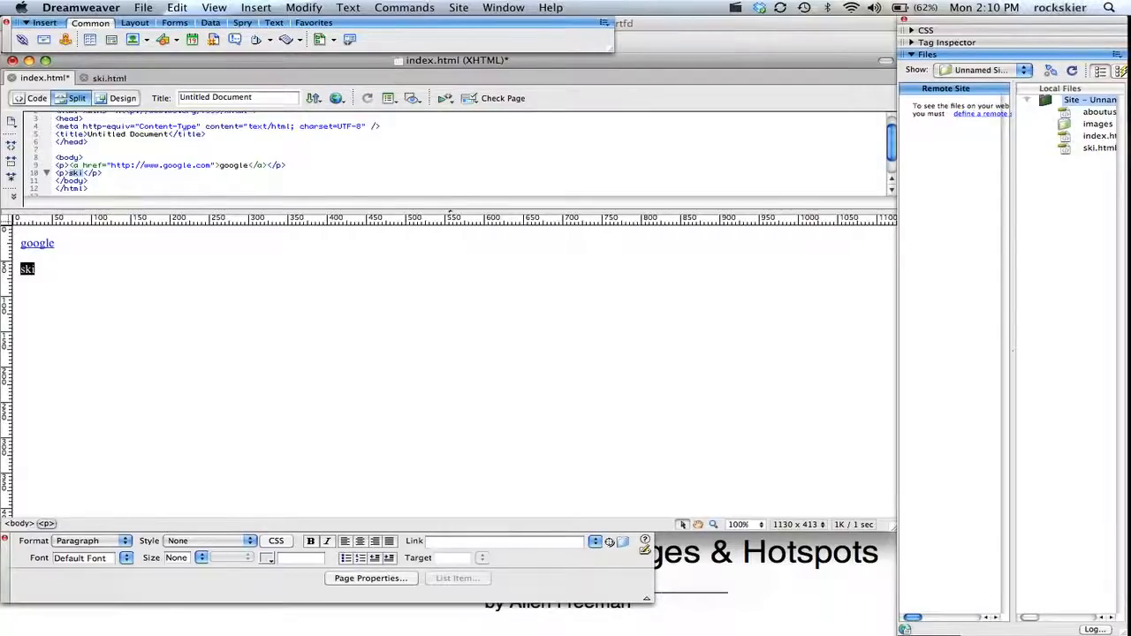
type("ski.html")
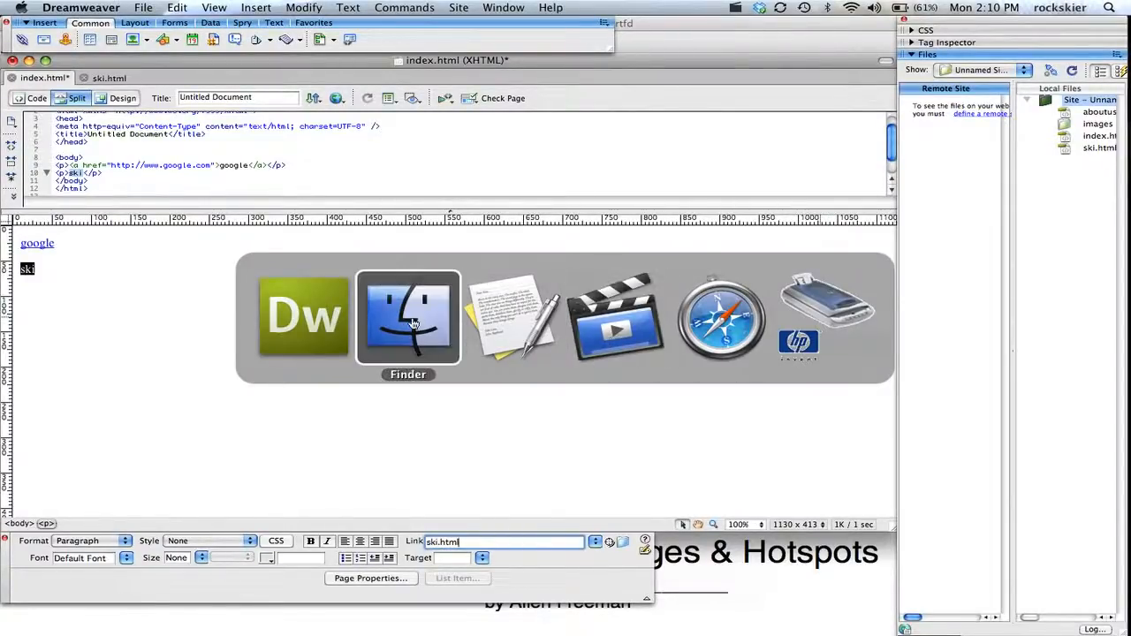
left_click(409, 316)
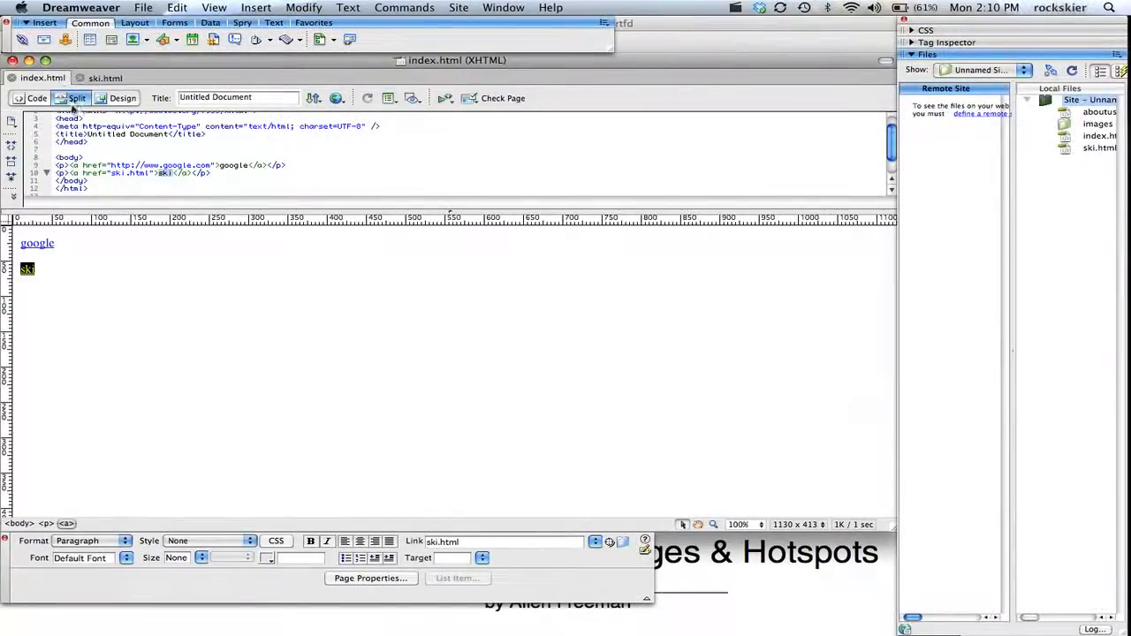
left_click(143, 7)
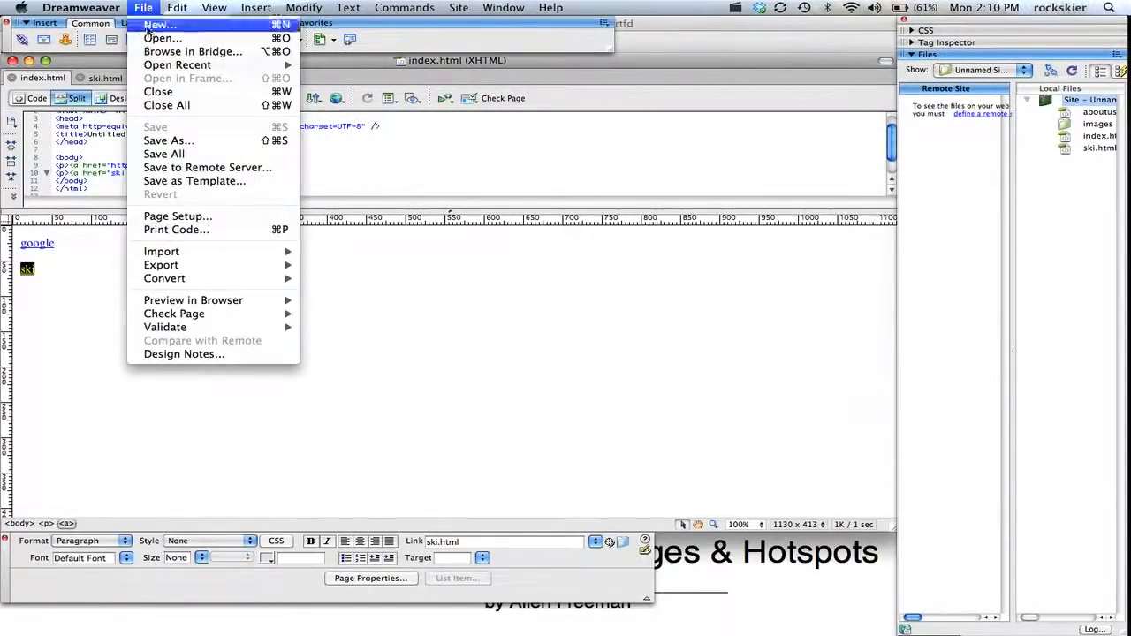
Preview index.html in Safari and test the google link
left_click(304, 7)
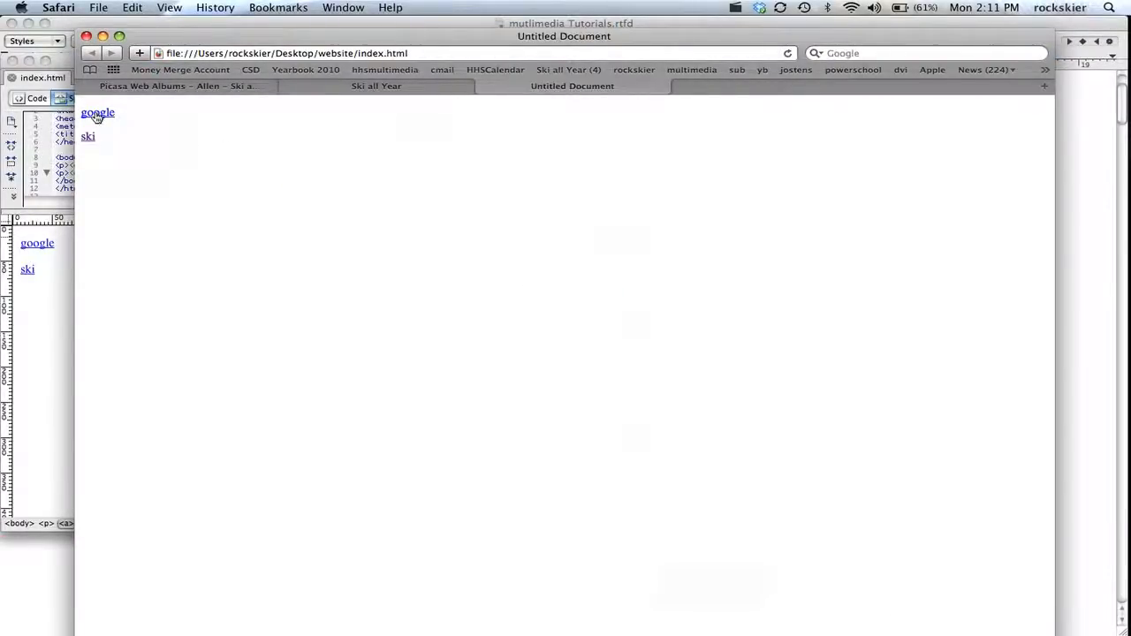
left_click(97, 112)
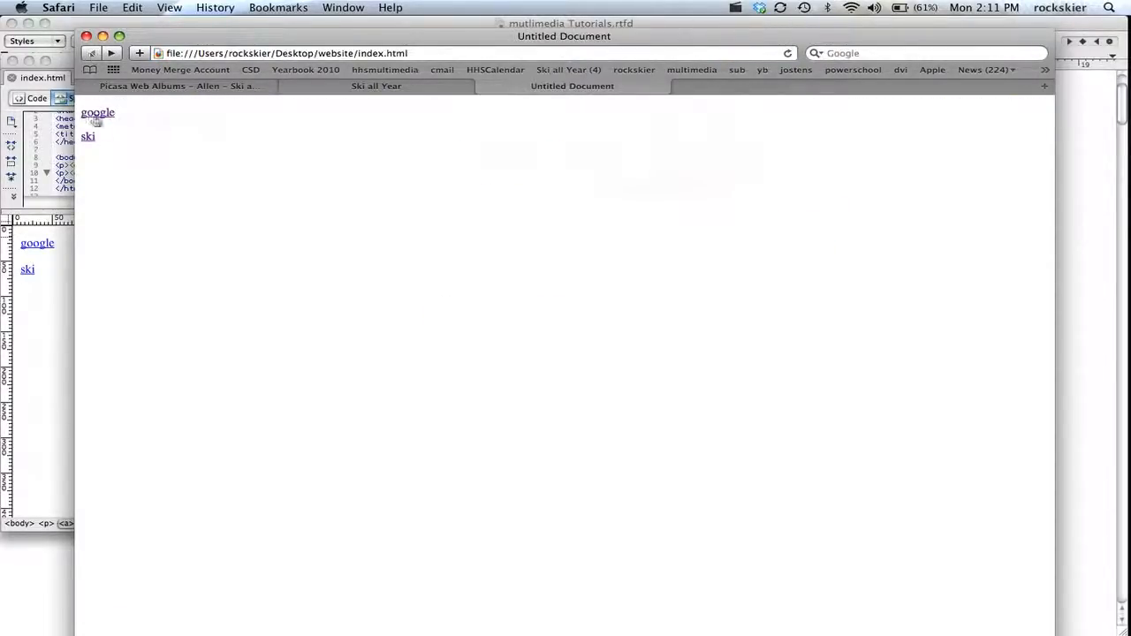
left_click(87, 136)
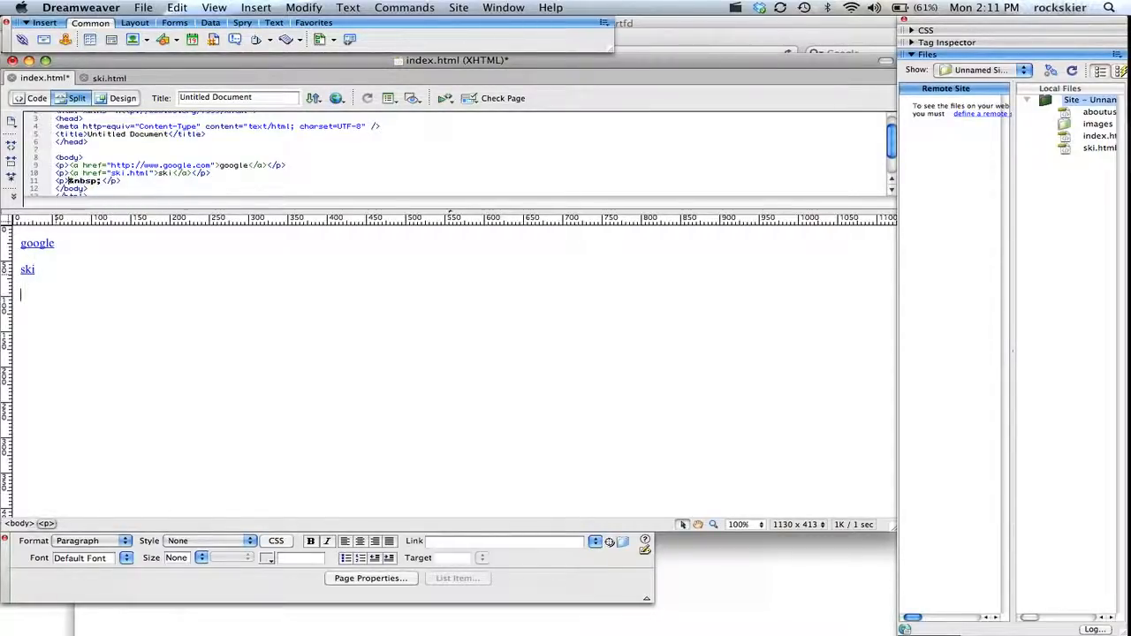
type("email me")
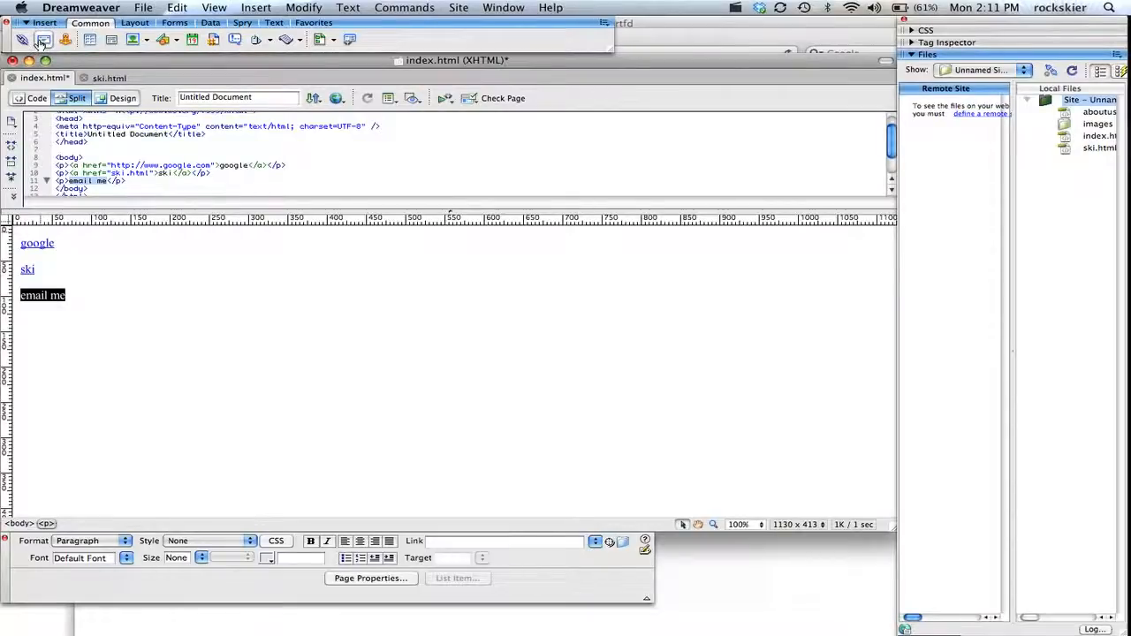
mouse_move(43, 39)
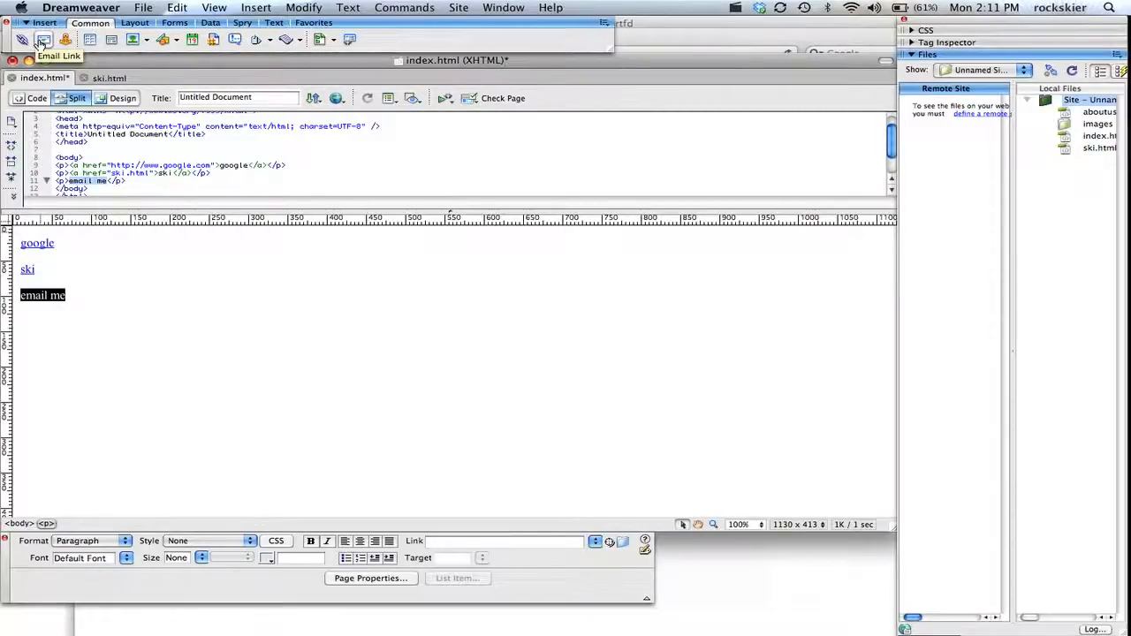
left_click(43, 39)
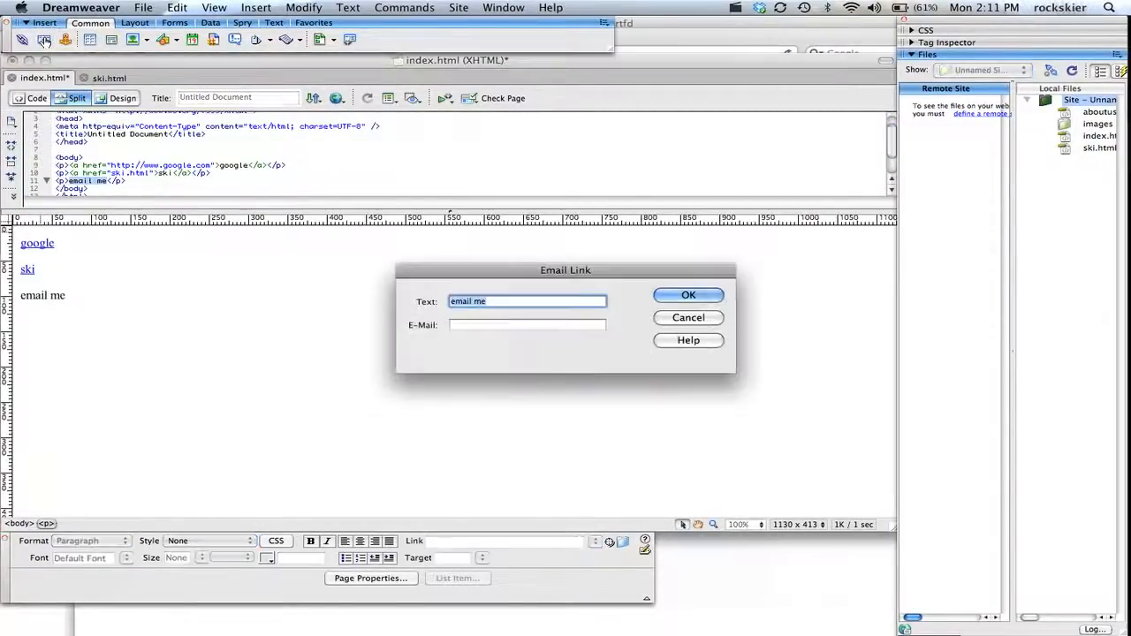
left_click(528, 324)
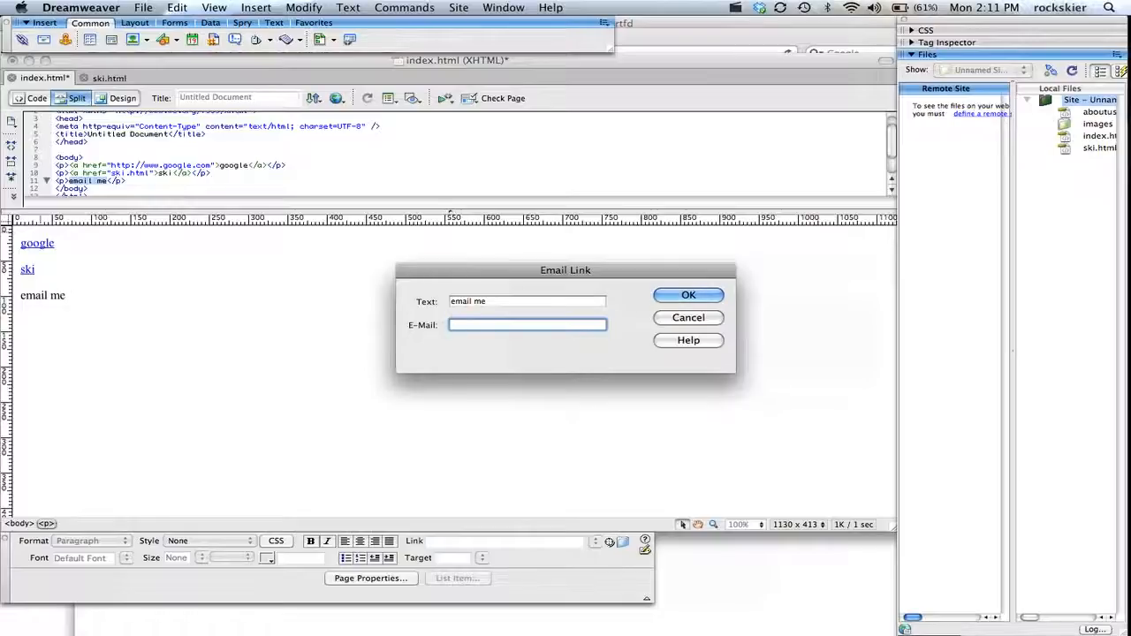
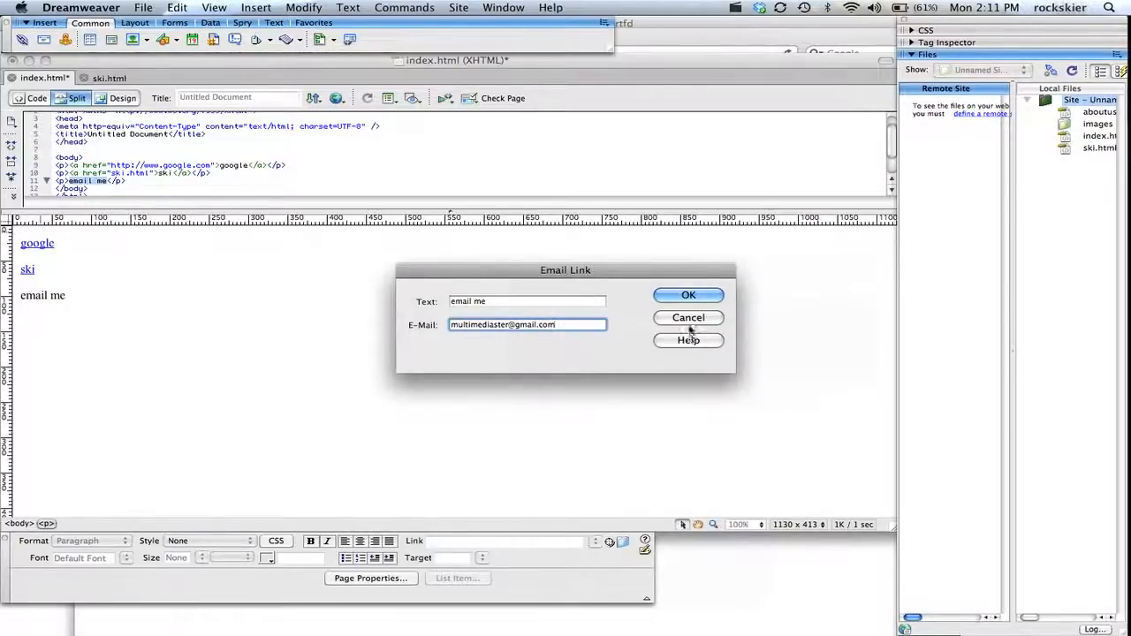
left_click(689, 295)
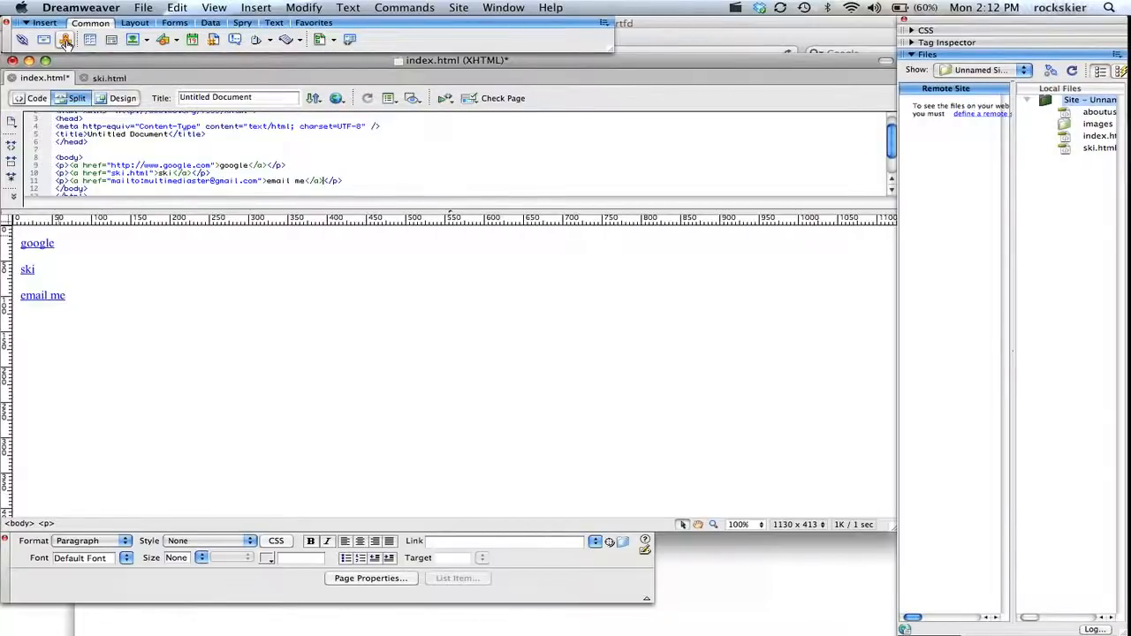
Bring ski.html to the front and scroll to its Broken & Dazed entry
left_click(109, 78)
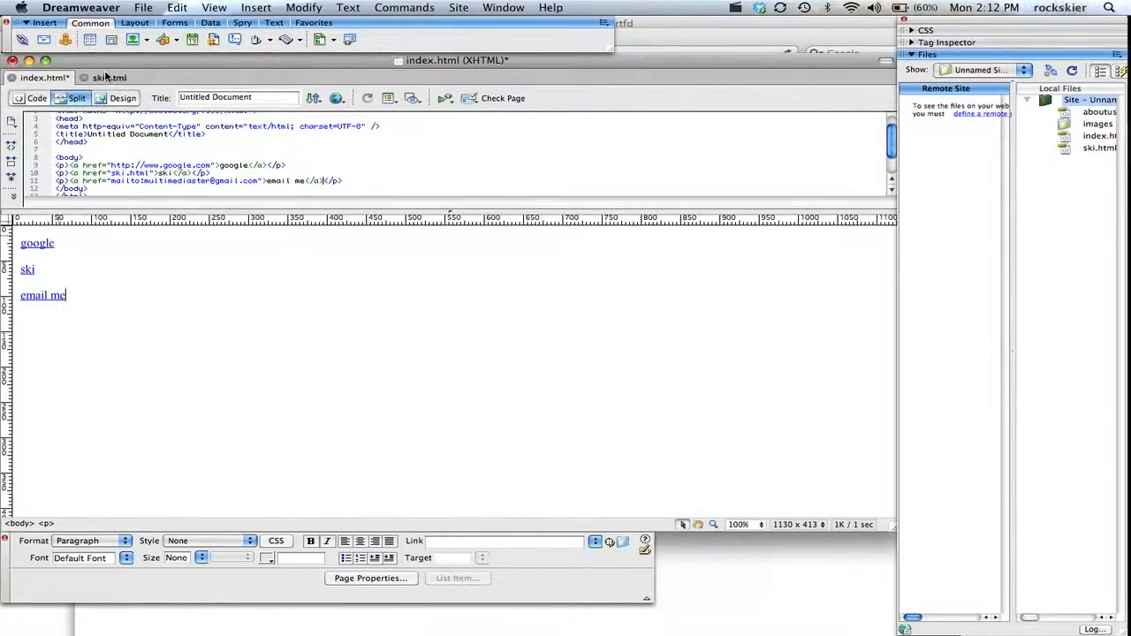
left_click(109, 77)
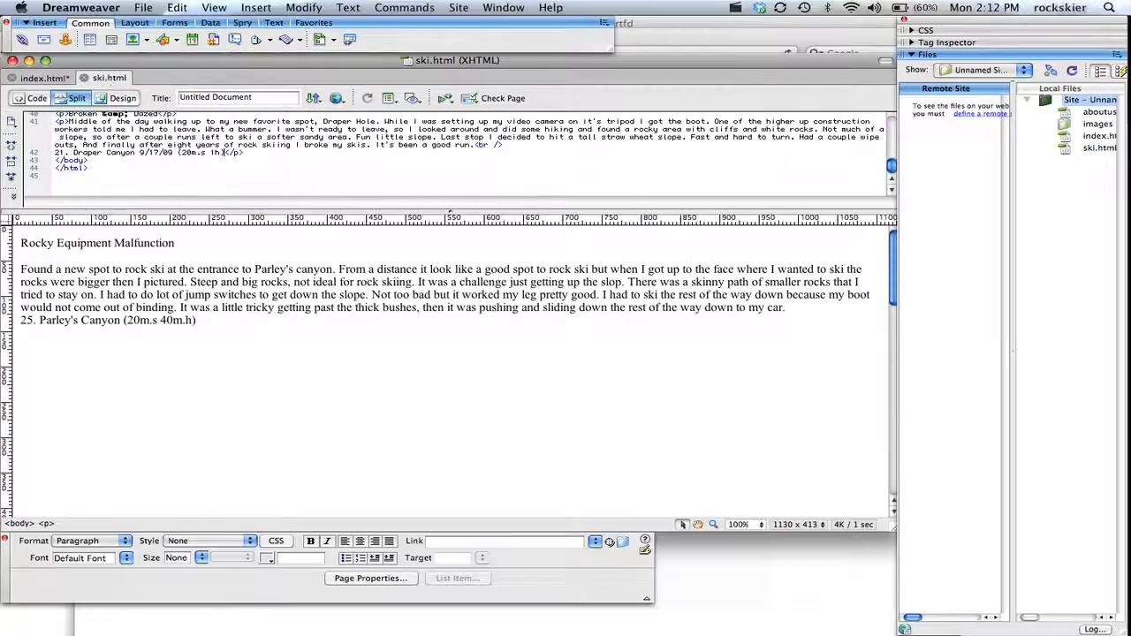
scroll("up", 3)
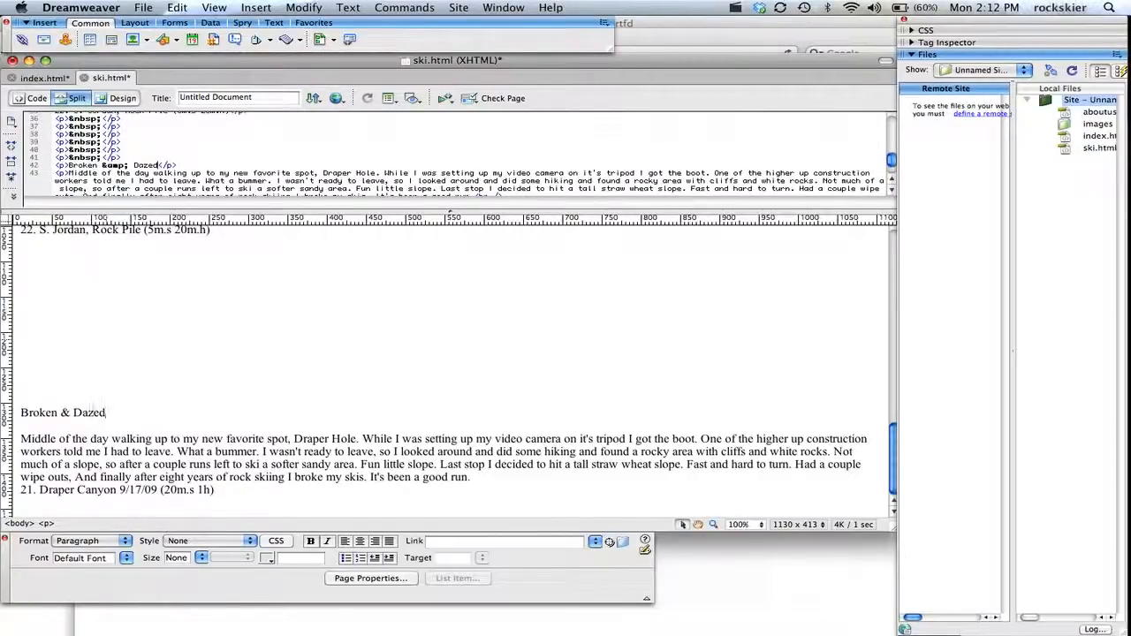
Insert a named anchor 'bd' beside the Broken & Dazed heading
double_click(62, 413)
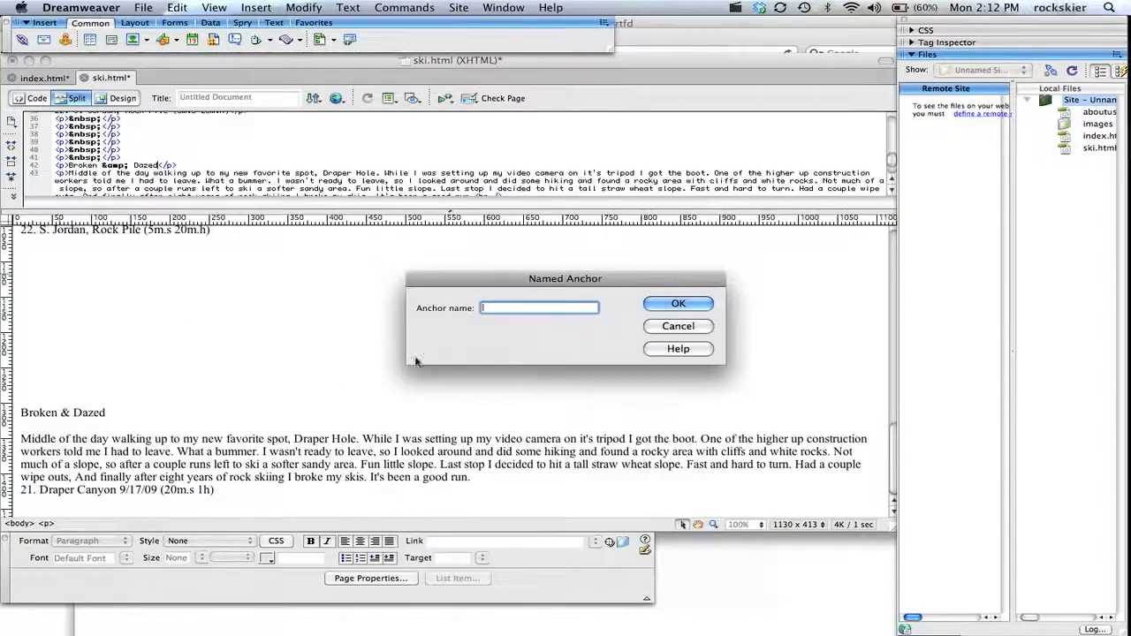
type("H")
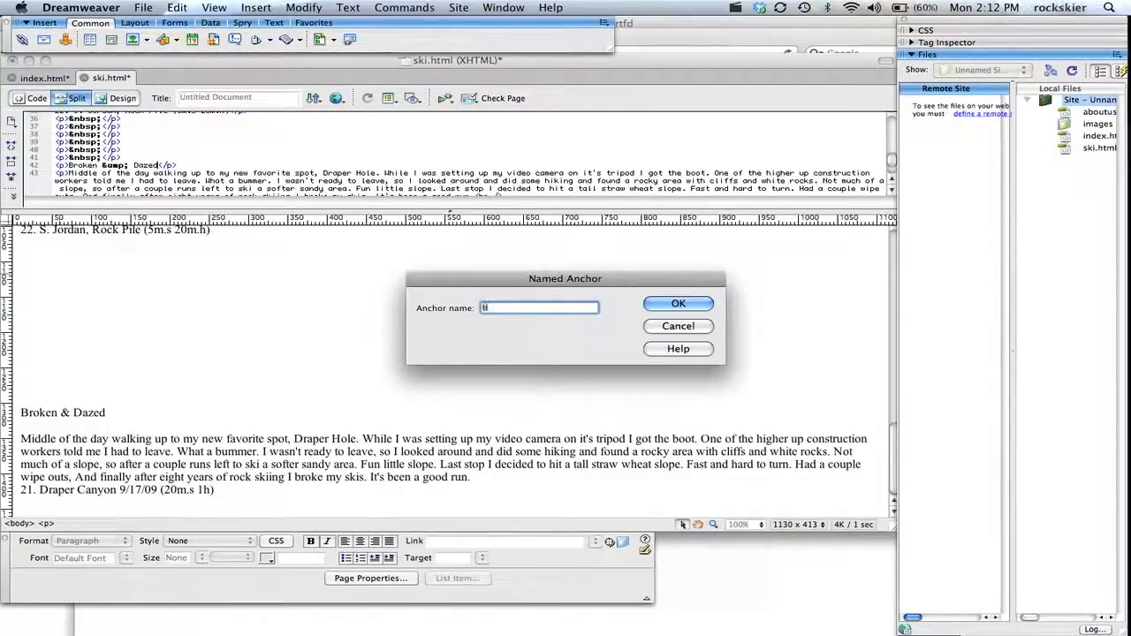
type("d")
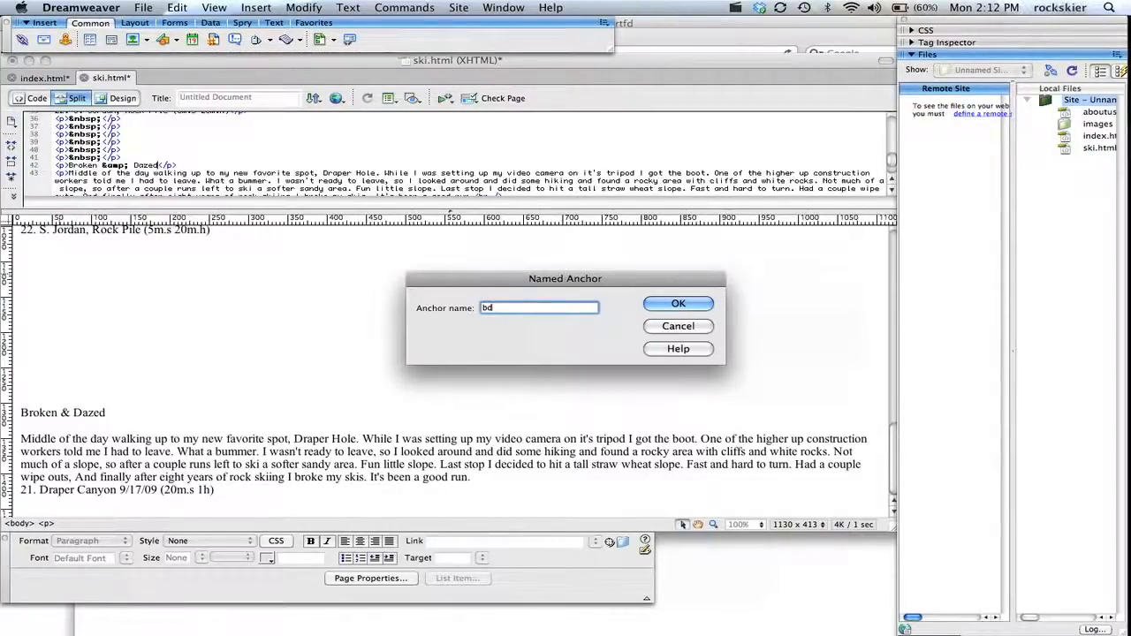
left_click(678, 303)
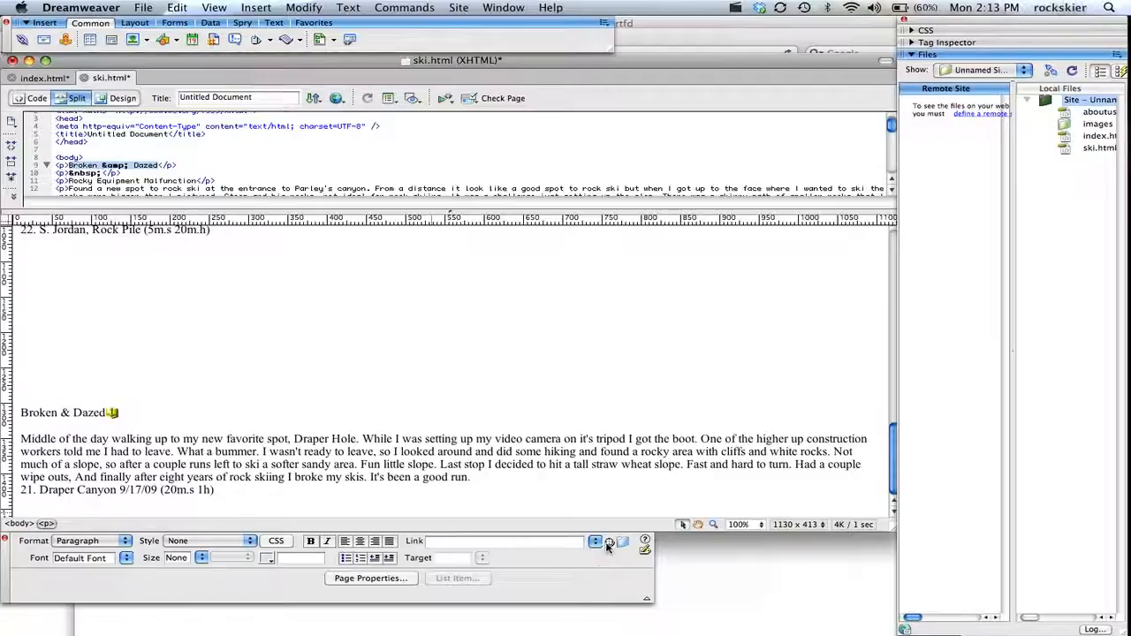
Link the top Broken & Dazed entry to #bd and add anchor 'cd' at Chino Hills Concrete
left_click_drag(609, 542, 199, 424)
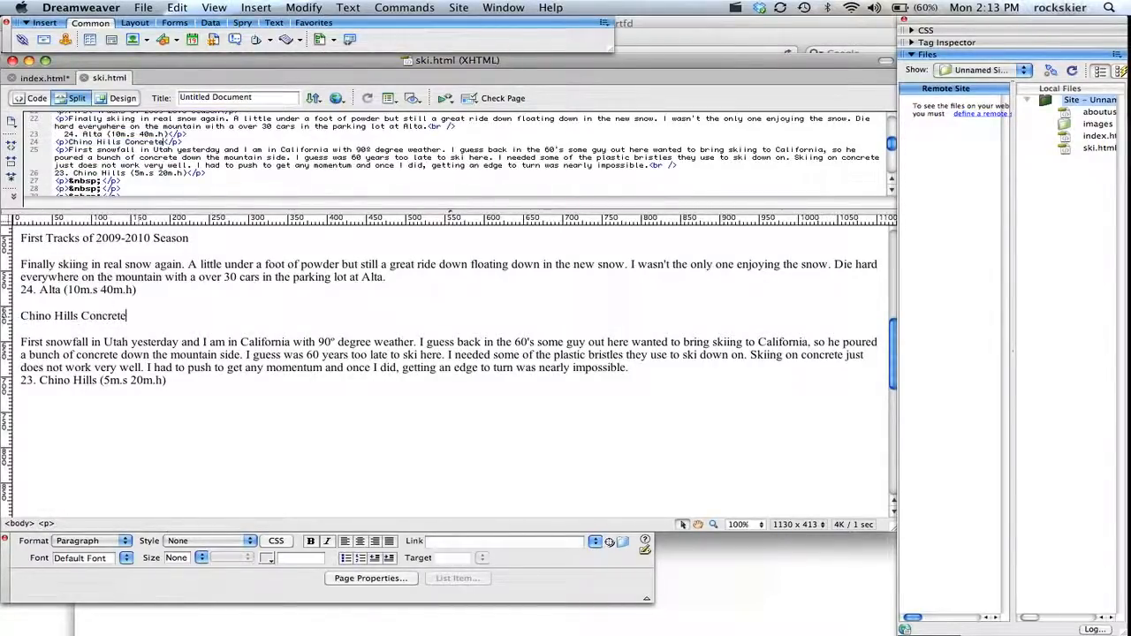
left_click(66, 39)
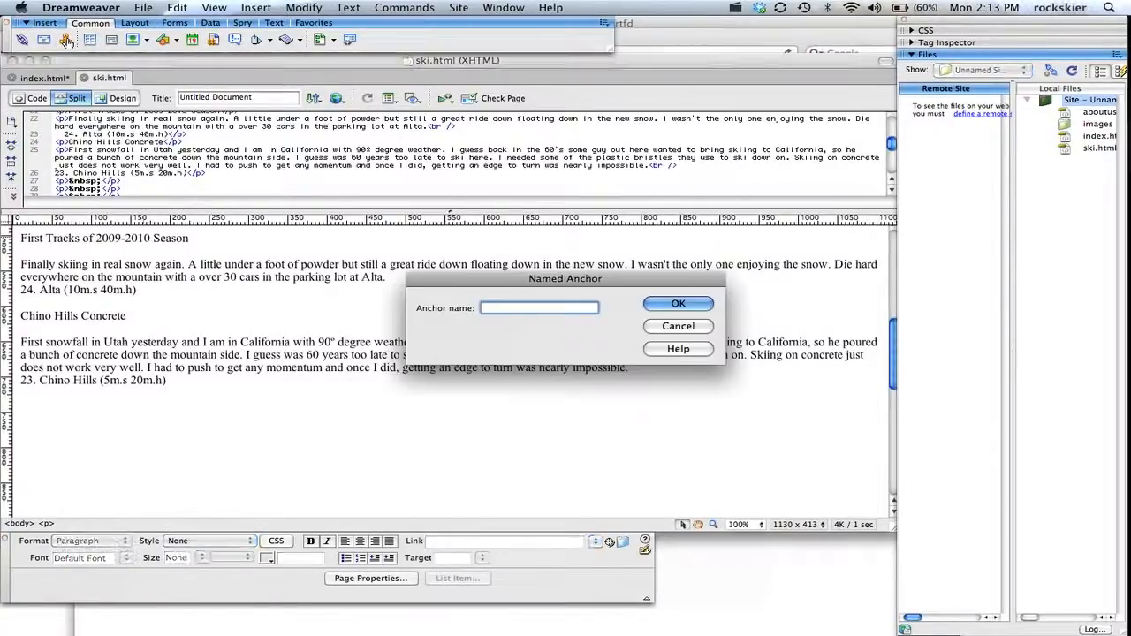
type("cd")
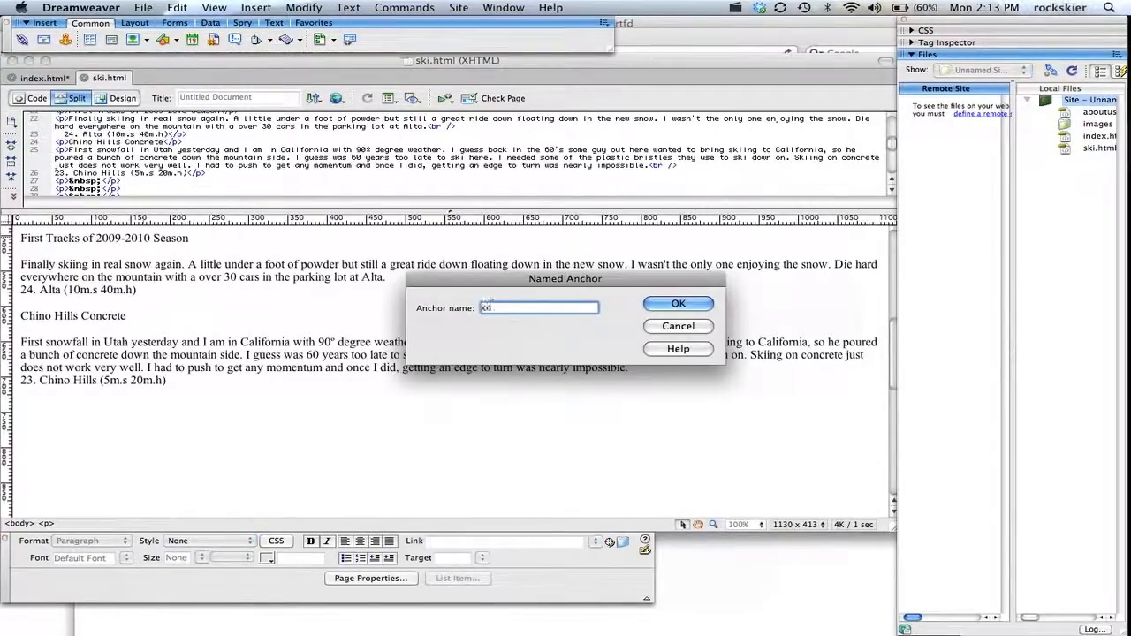
left_click(678, 303)
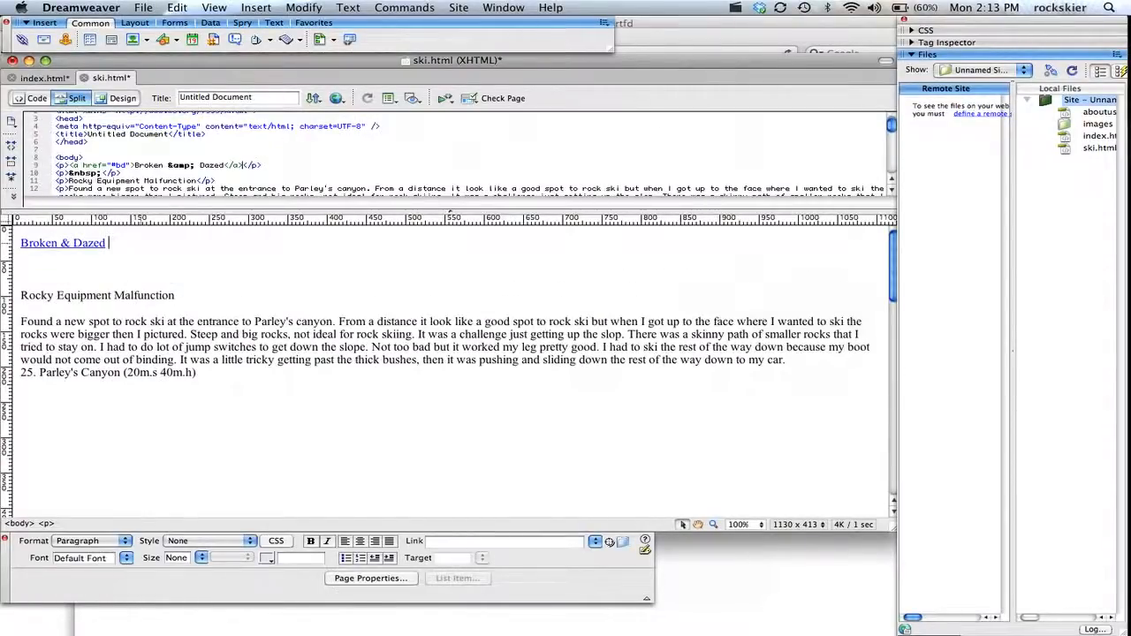
Add 'Chino Hills Concrete' beside the top link and point-link it to its #cc anchor
type("Chino Hills Concrete")
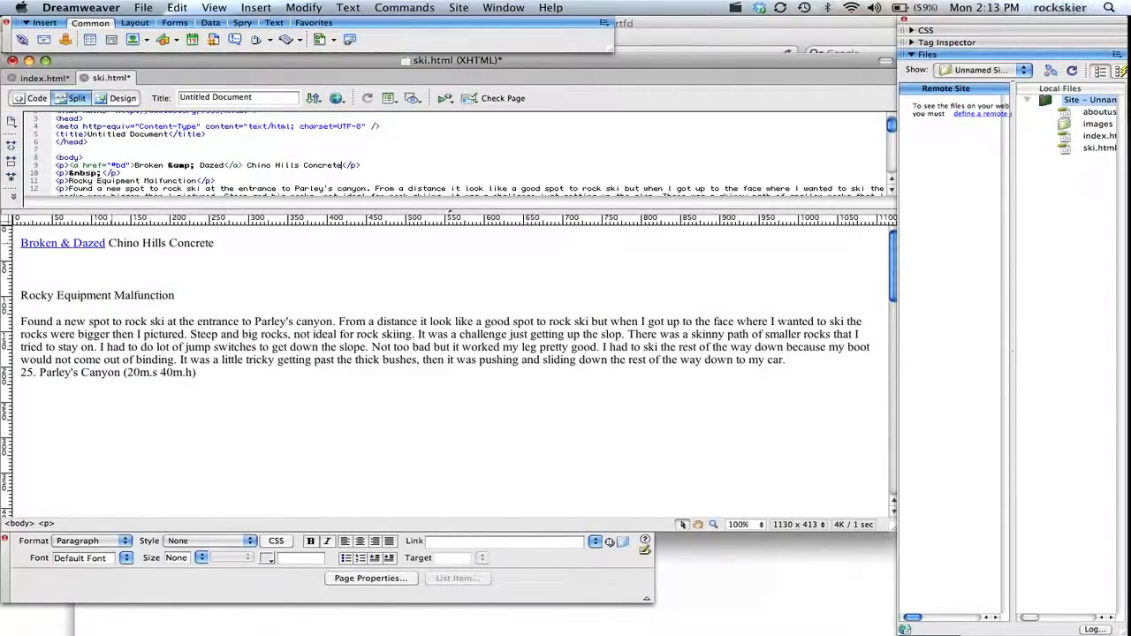
double_click(159, 243)
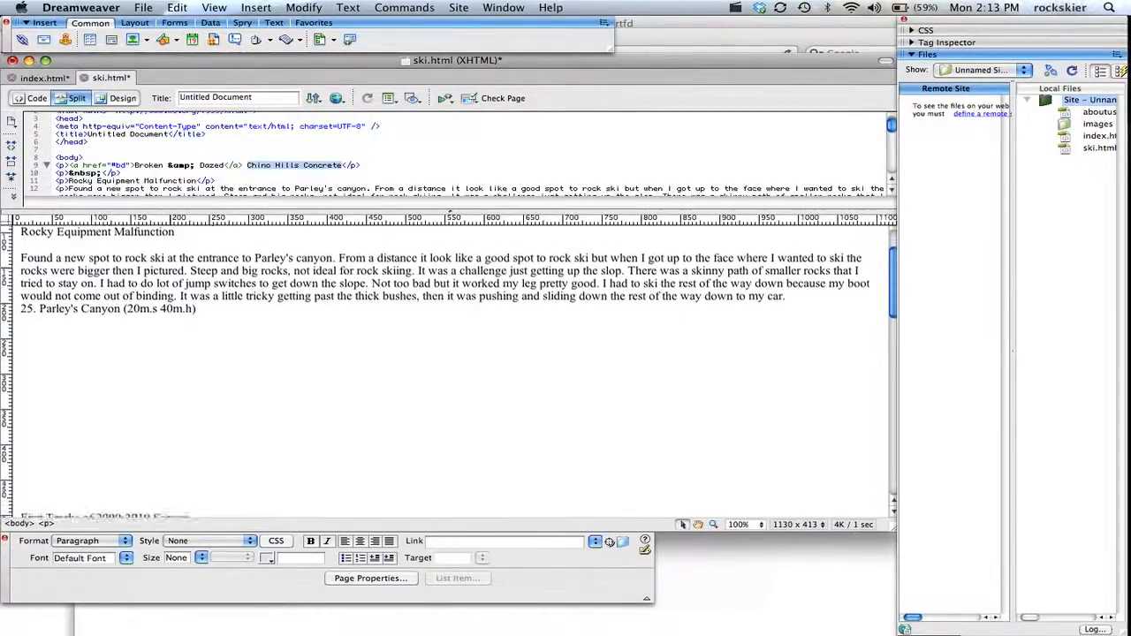
scroll("down", 3)
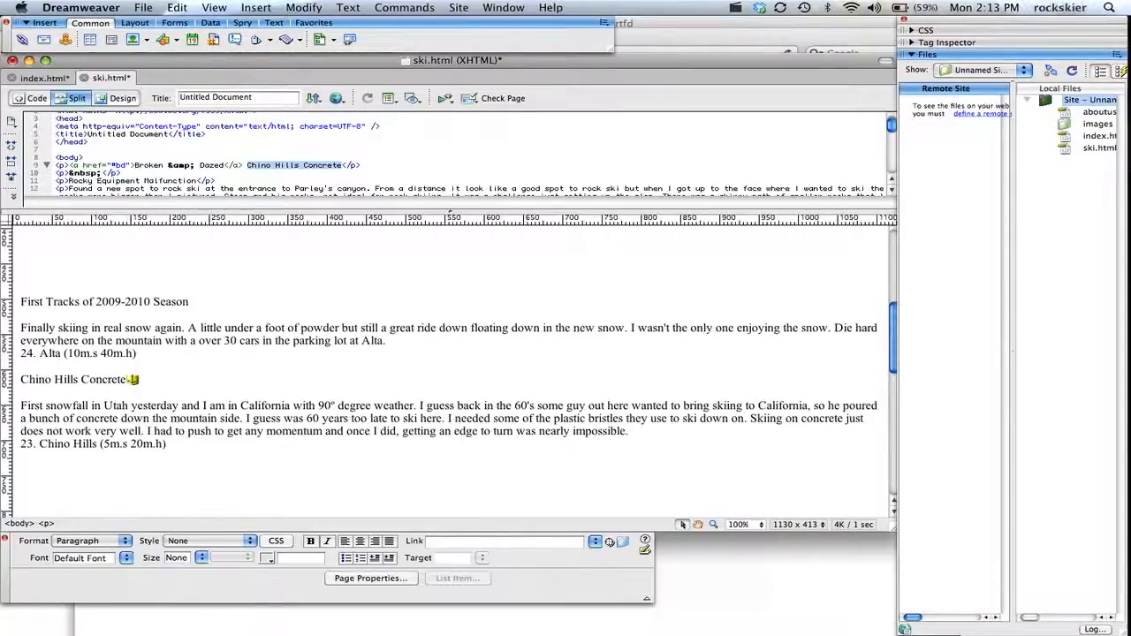
left_click_drag(608, 542, 499, 479)
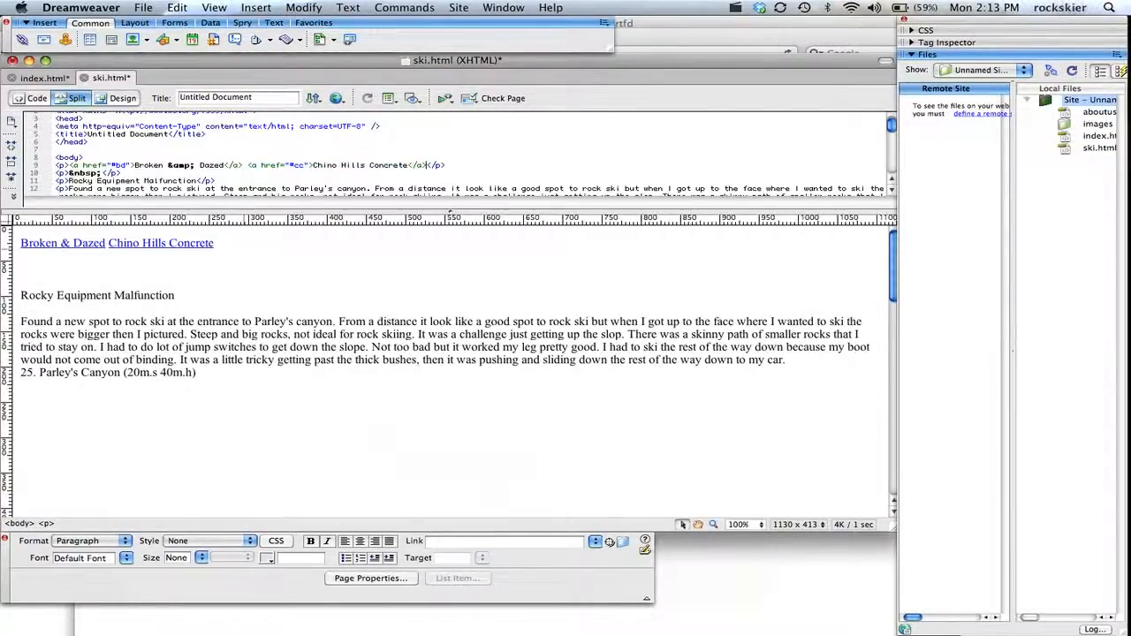
Preview ski.html in Safari and follow the Chino Hills Concrete link down
left_click(337, 98)
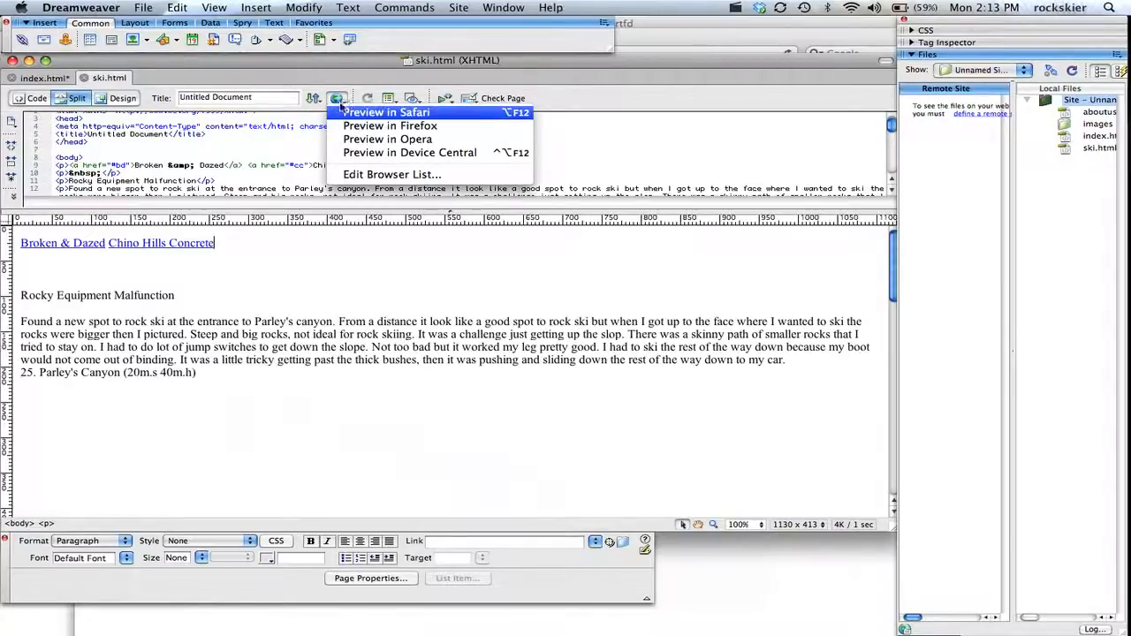
left_click(387, 112)
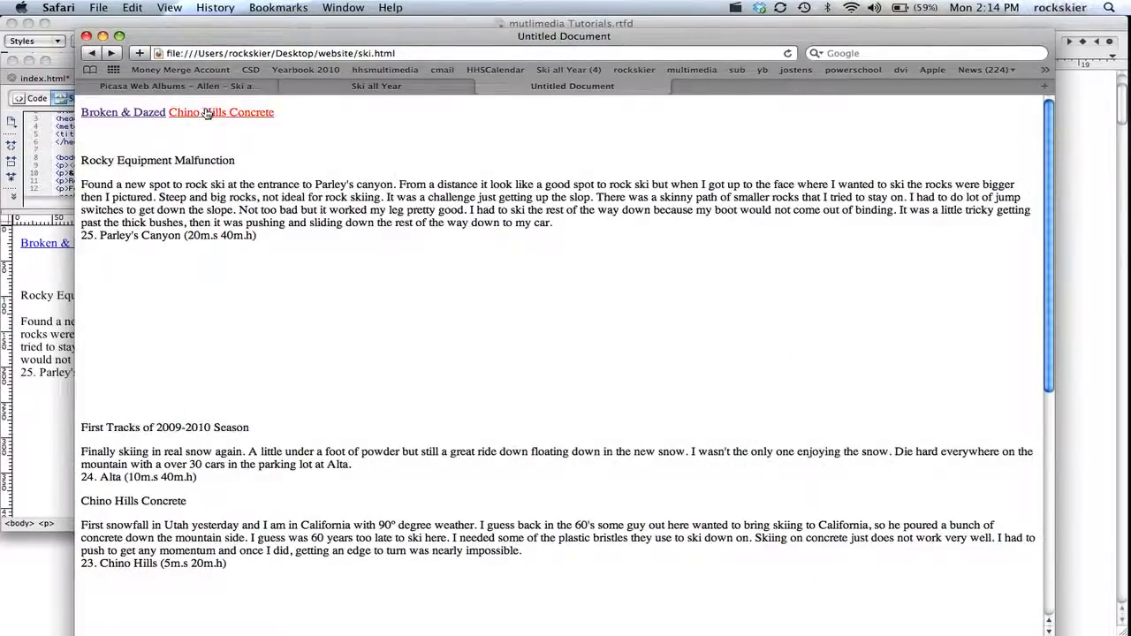
left_click(221, 113)
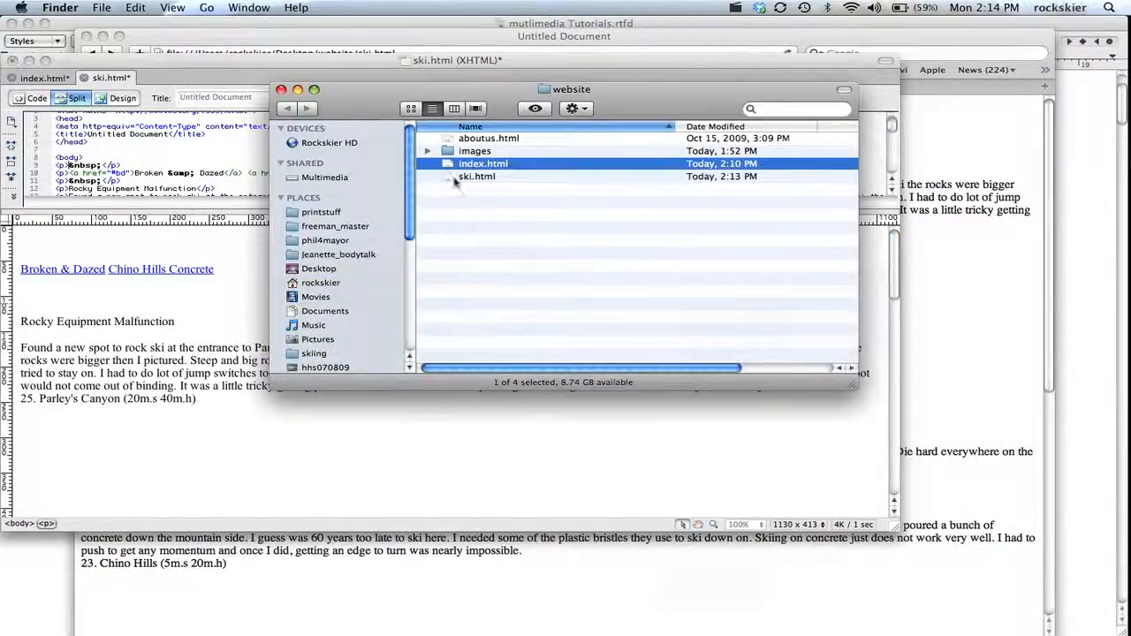
Expand the images folder in Finder to reveal its four image files
left_click(428, 151)
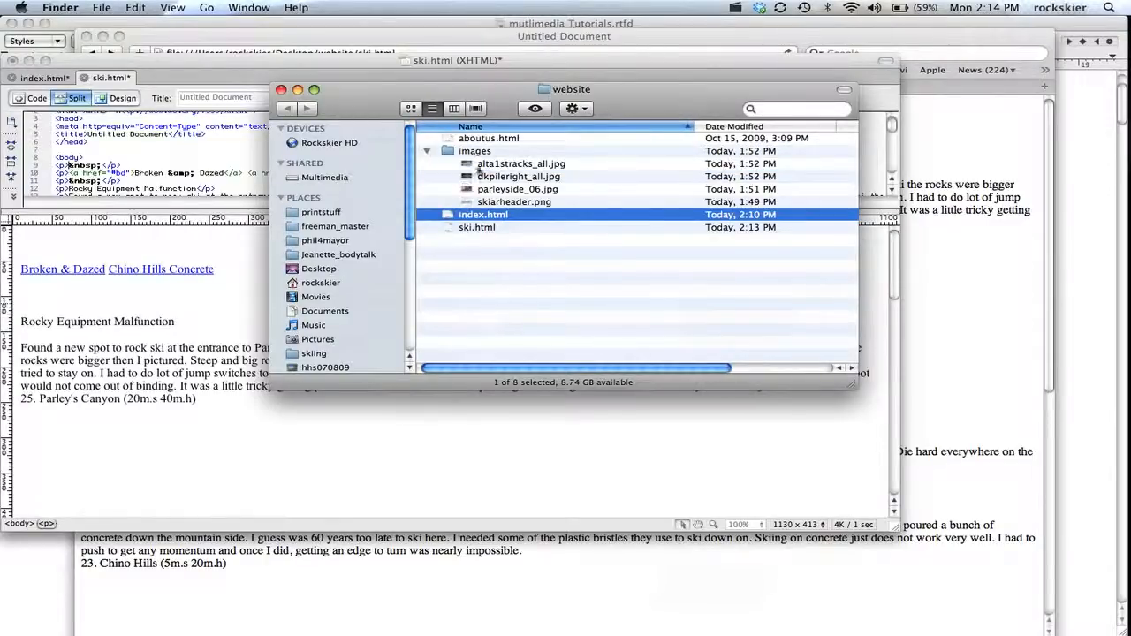
left_click(514, 202)
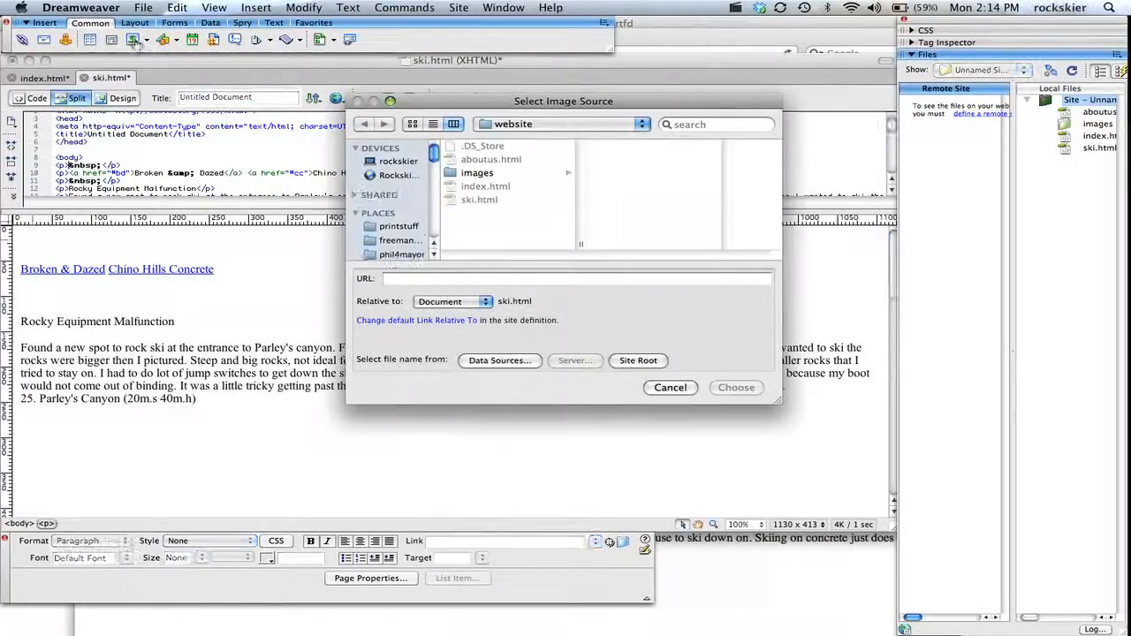
Insert skiarheader.png from the images folder at the top of ski.html, without alternate text
double_click(477, 173)
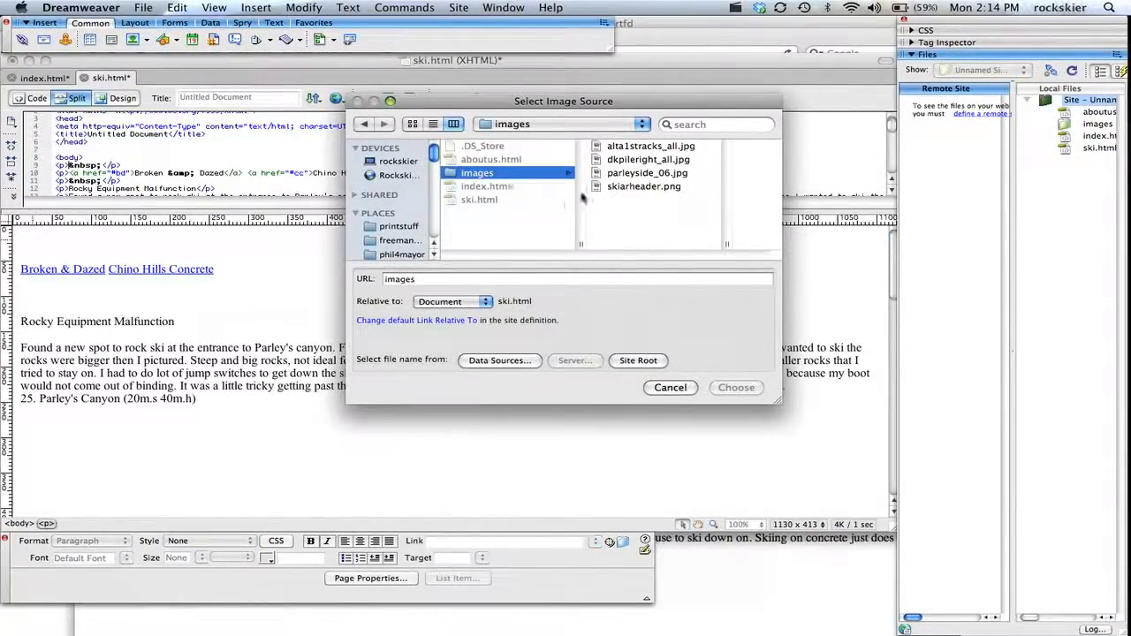
left_click(547, 187)
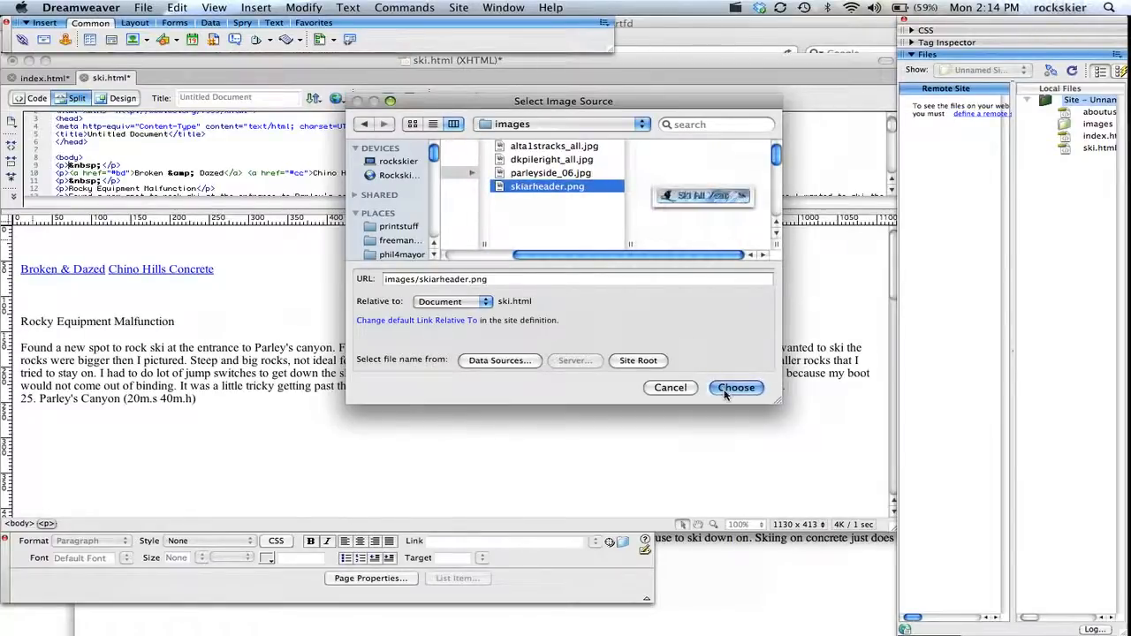
left_click(736, 387)
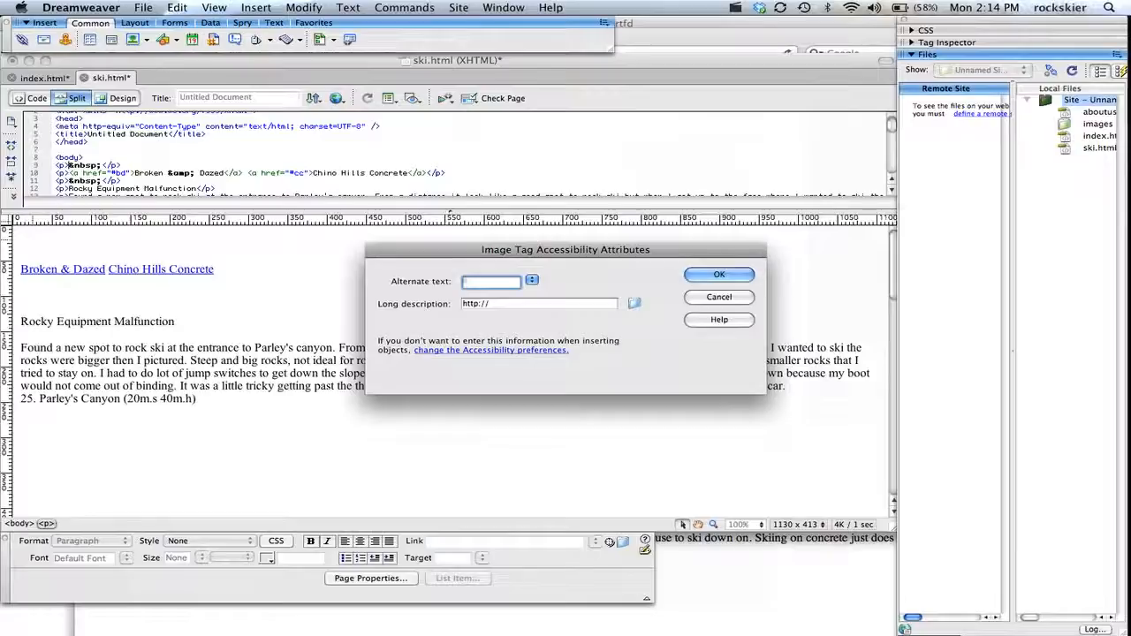
left_click(719, 274)
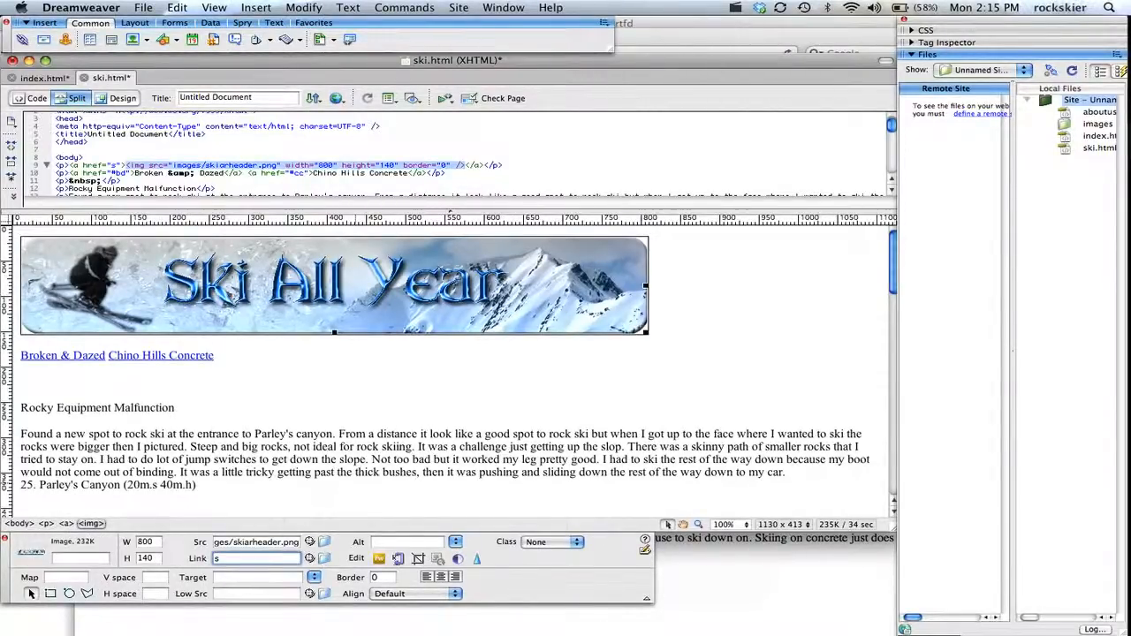
Enter ski.html as the header image's link and apply it
type("ski.html")
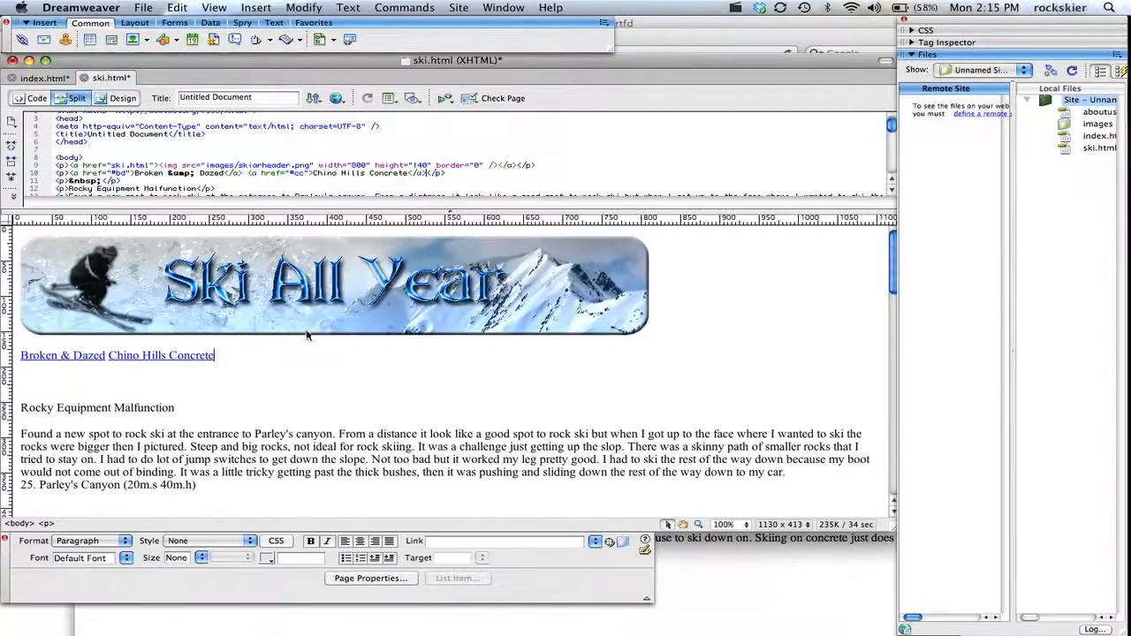
left_click(332, 285)
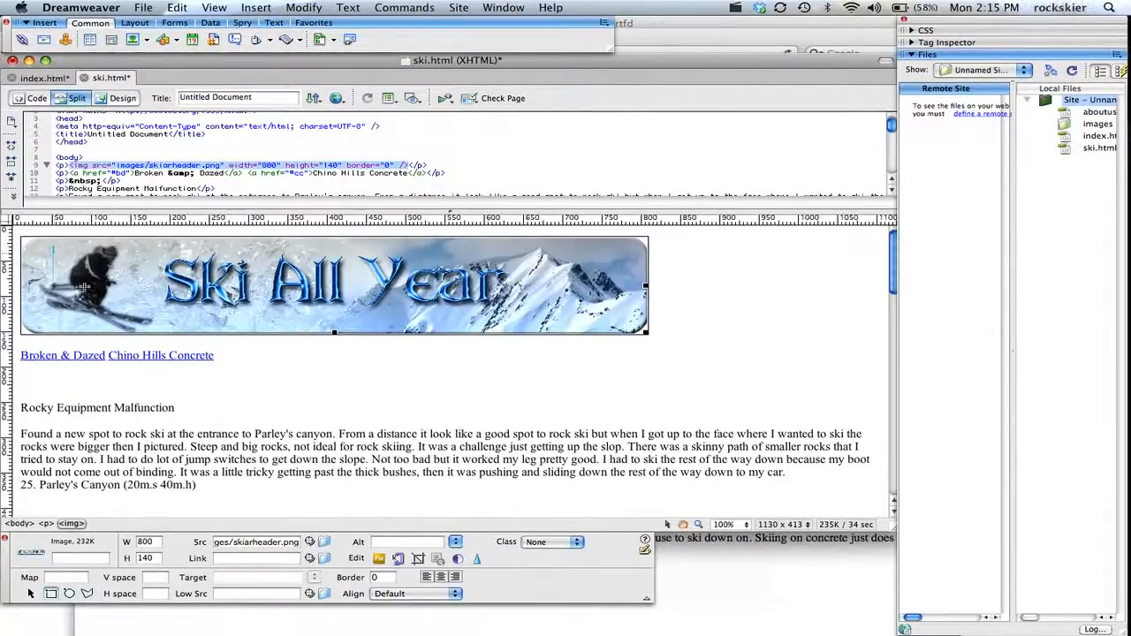
left_click_drag(53, 257, 146, 318)
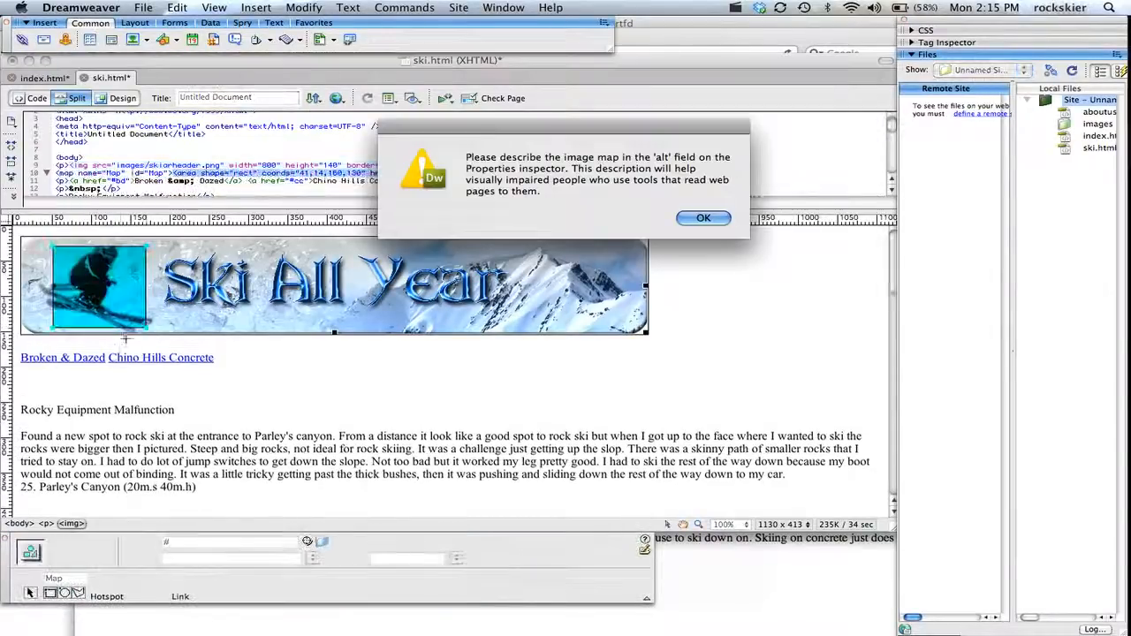
left_click(703, 218)
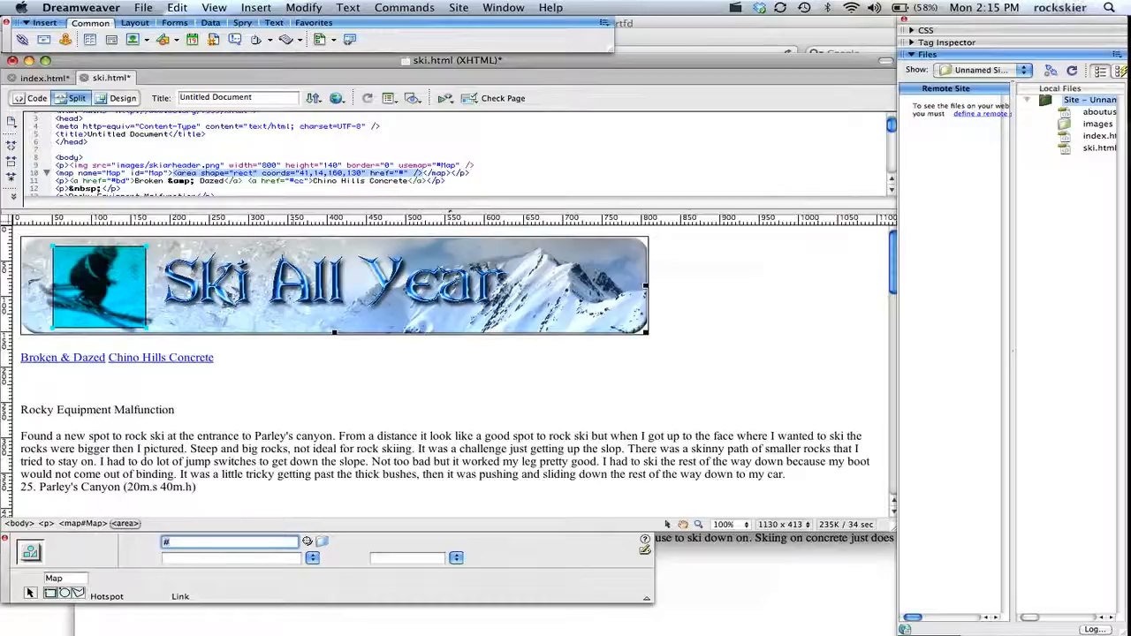
type("ww")
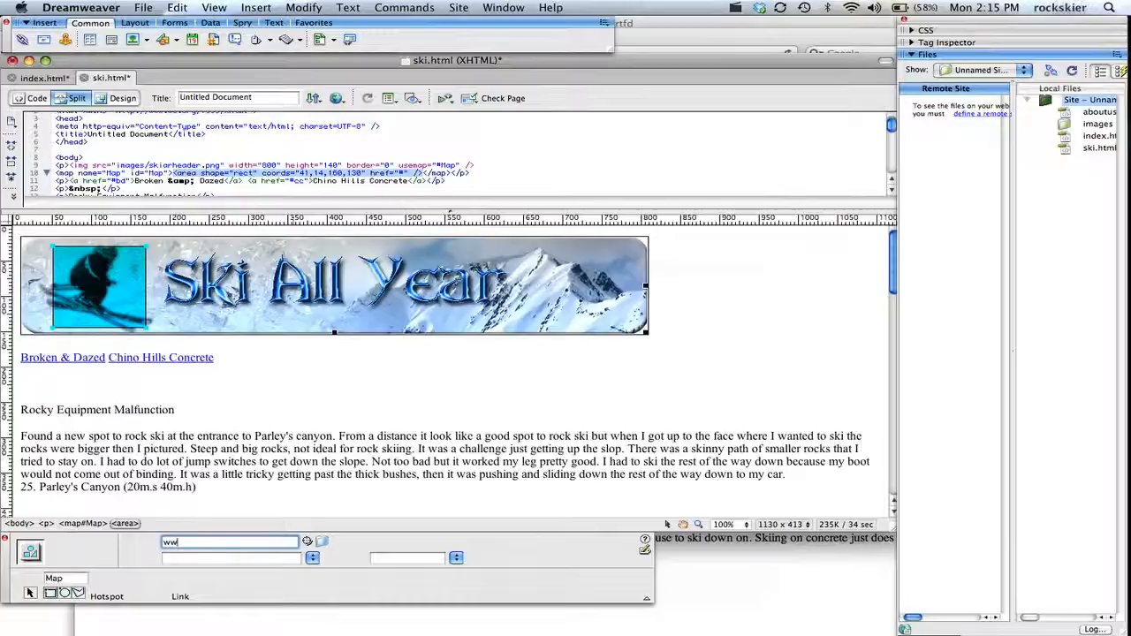
type("www.google.com")
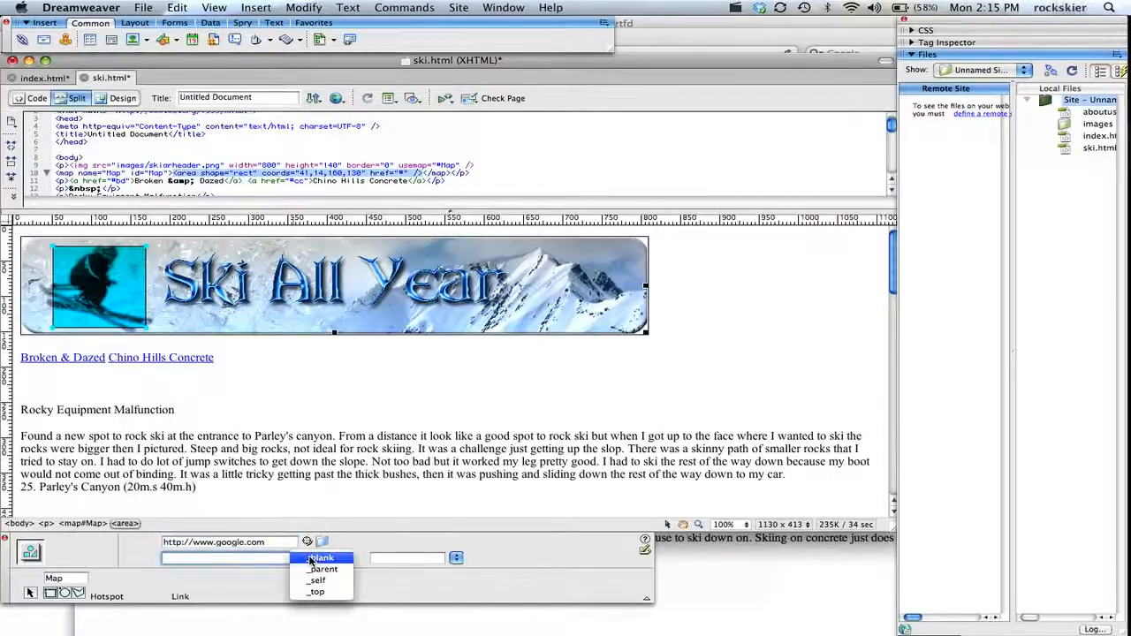
left_click(320, 558)
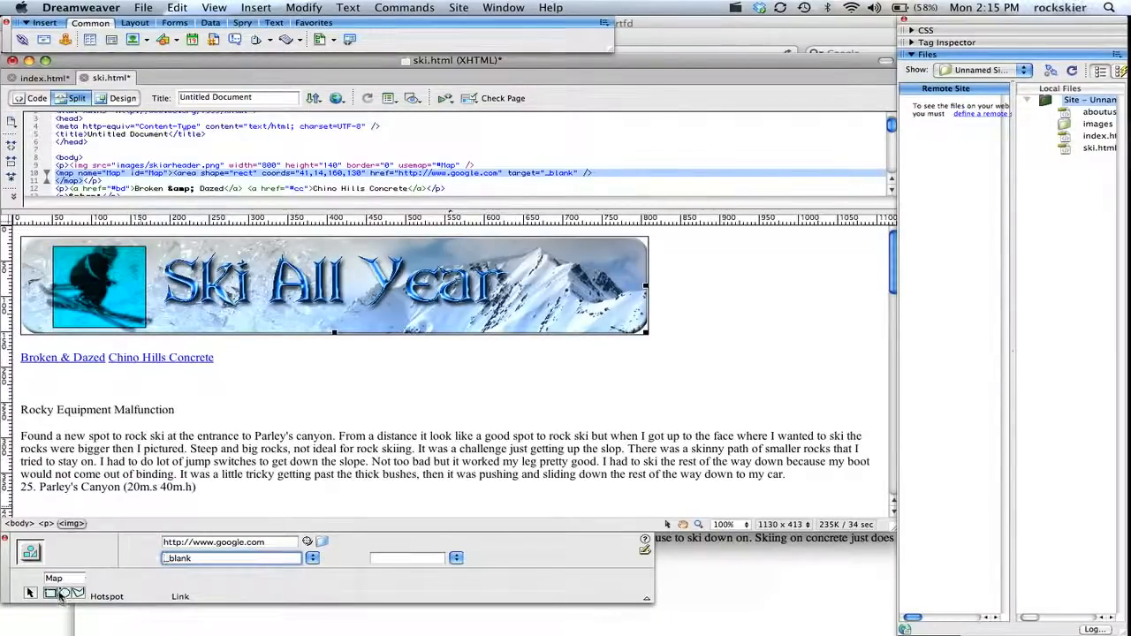
left_click(235, 287)
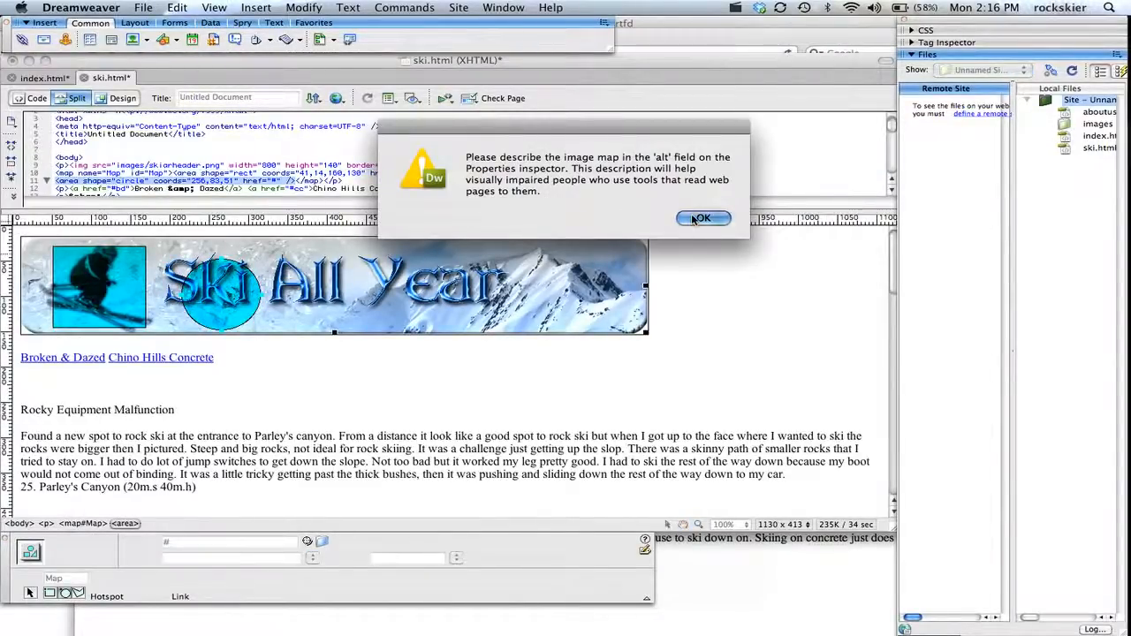
left_click(703, 219)
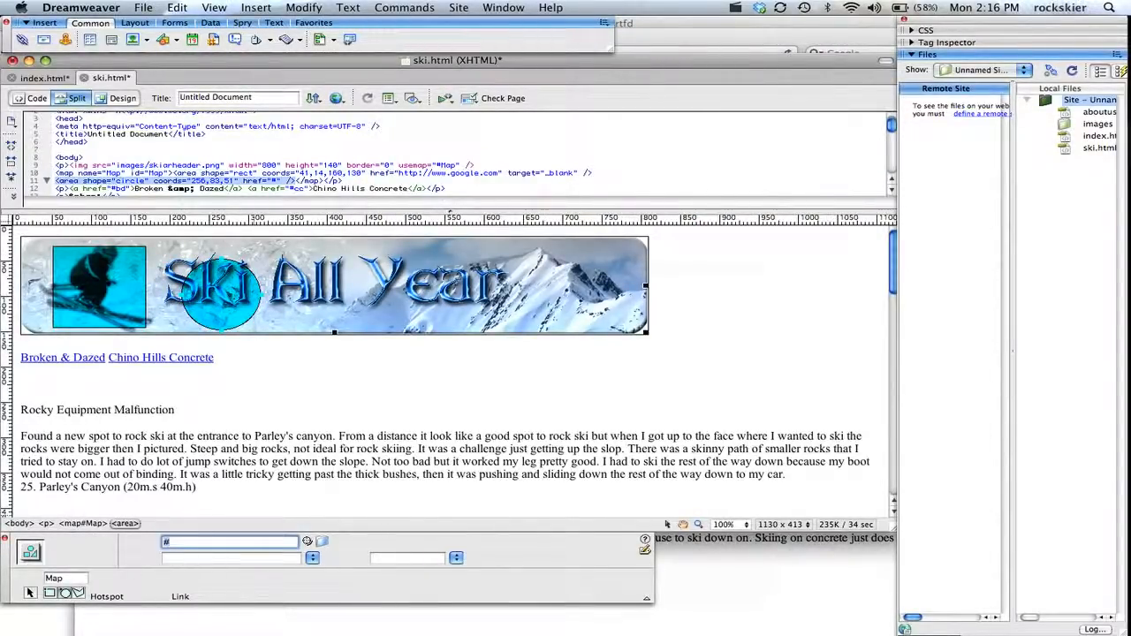
type("http://www.google.com")
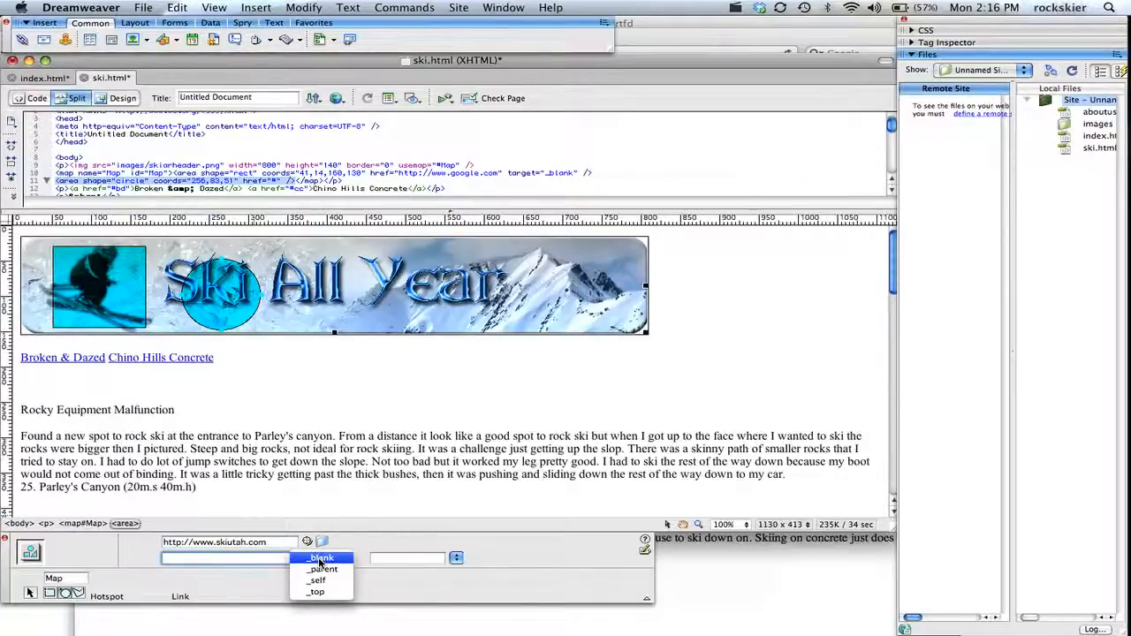
left_click(320, 558)
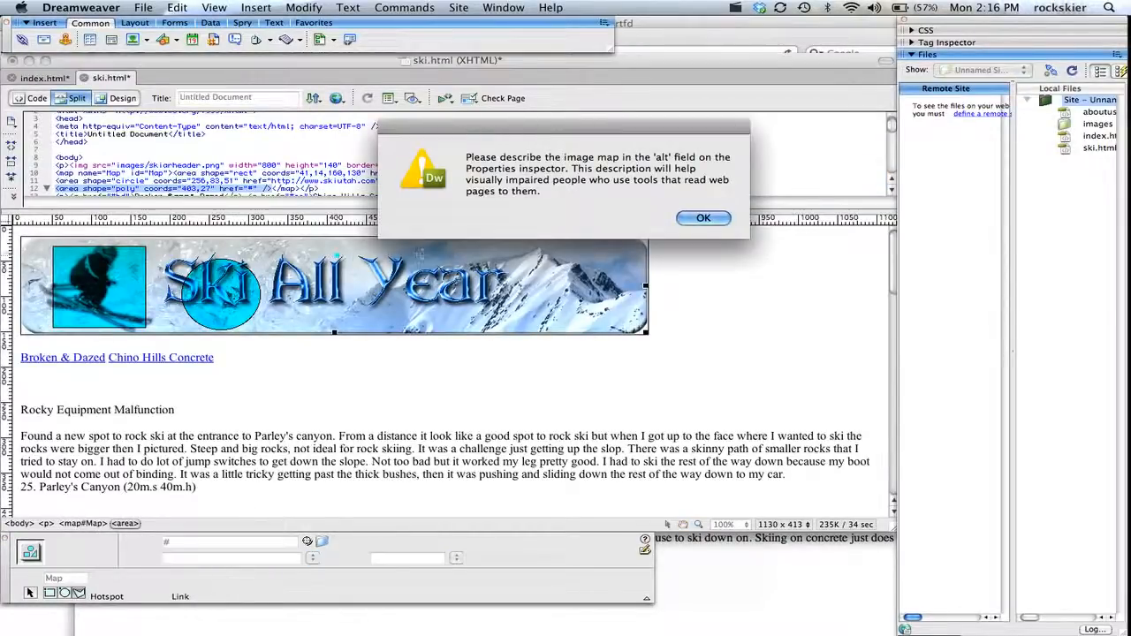
Dismiss the alt-text reminder and link the polygon hotspot to index.html
left_click(704, 218)
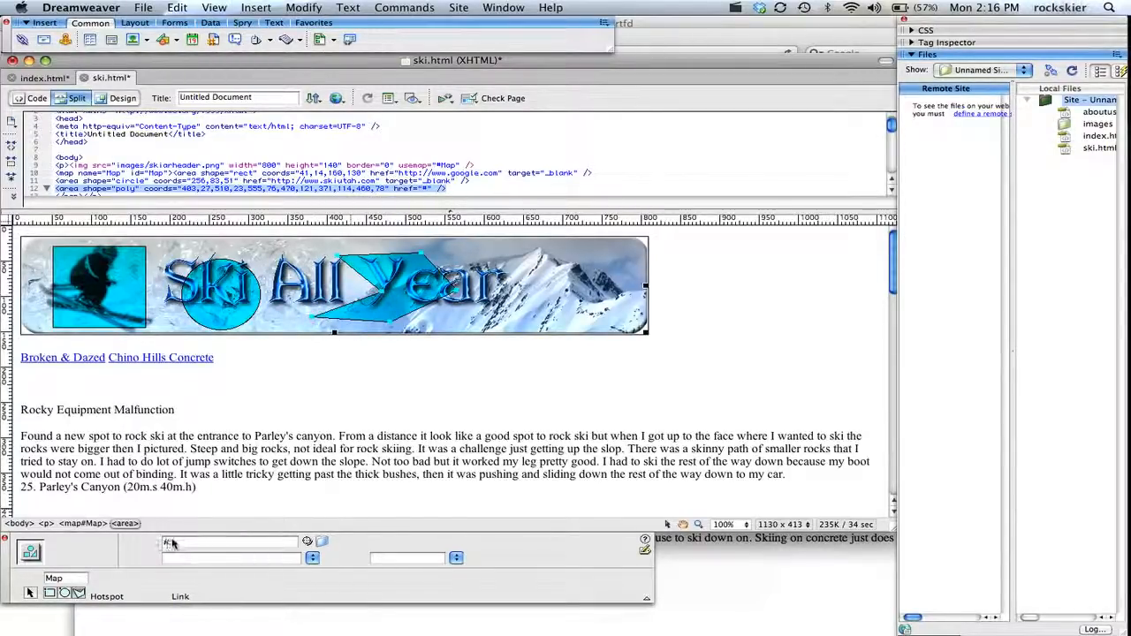
type("inn")
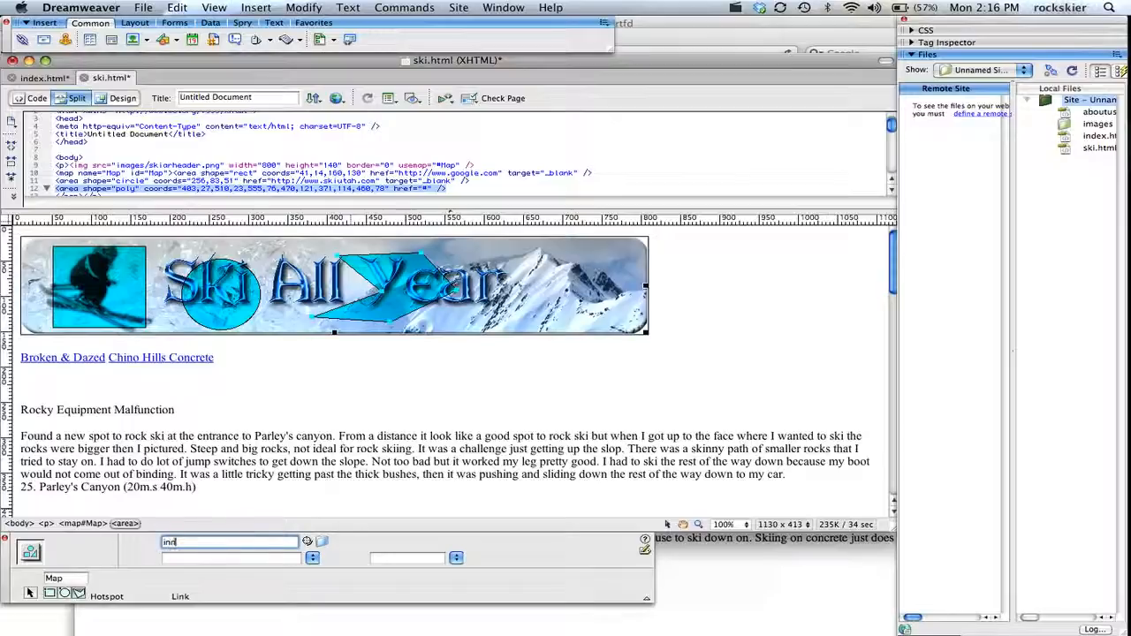
type("index.html")
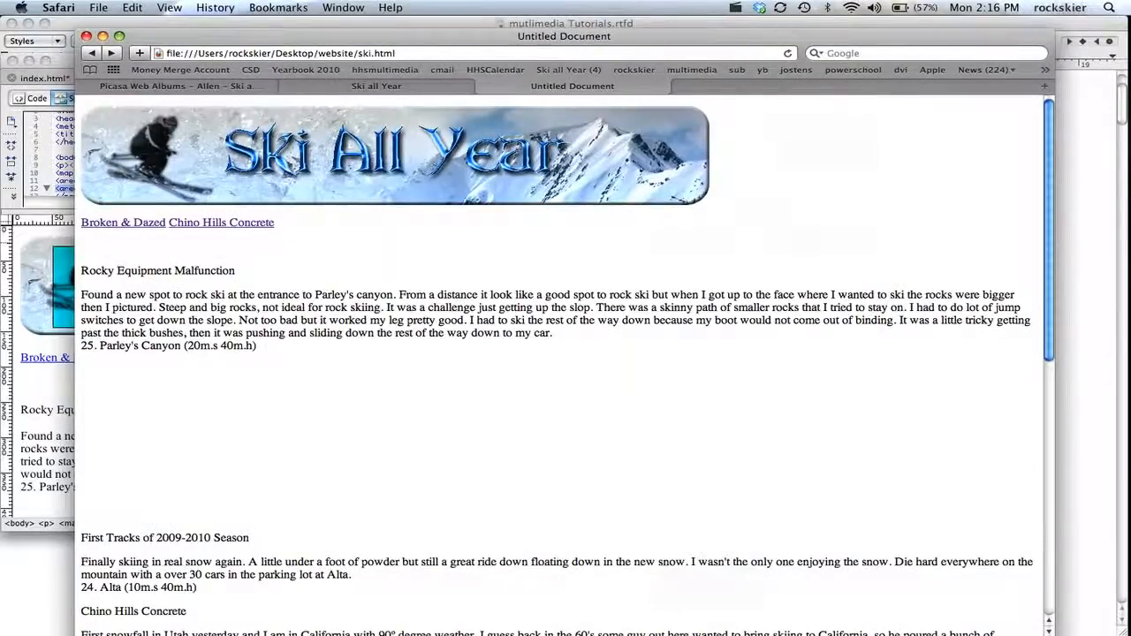
mouse_move(150, 152)
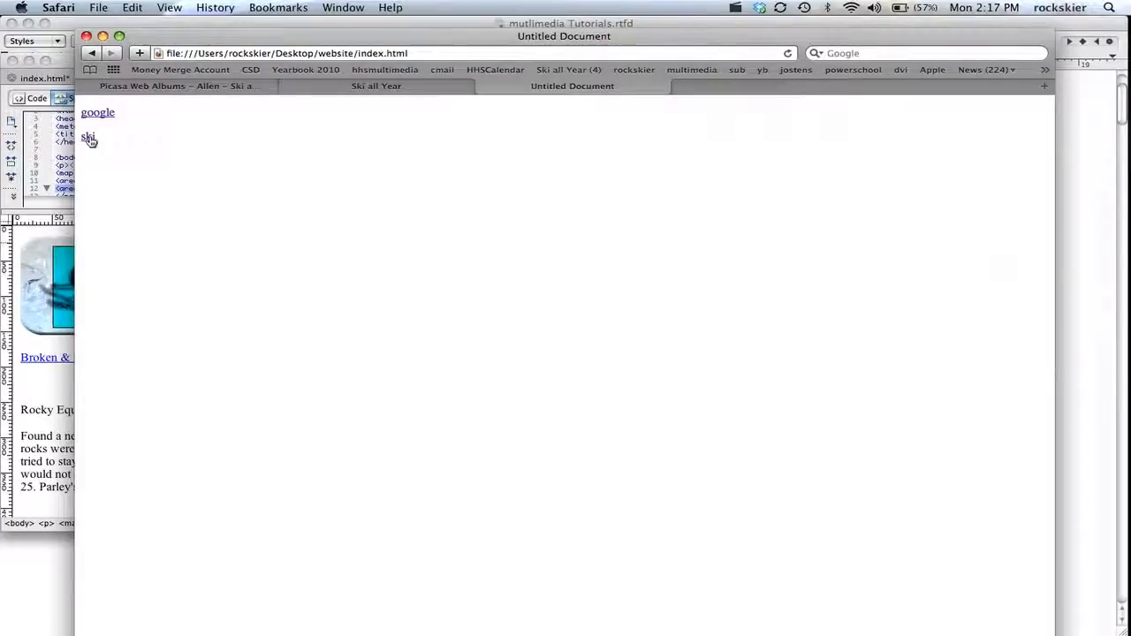
In Safari, return from index.html to ski.html through its ski link
left_click(87, 137)
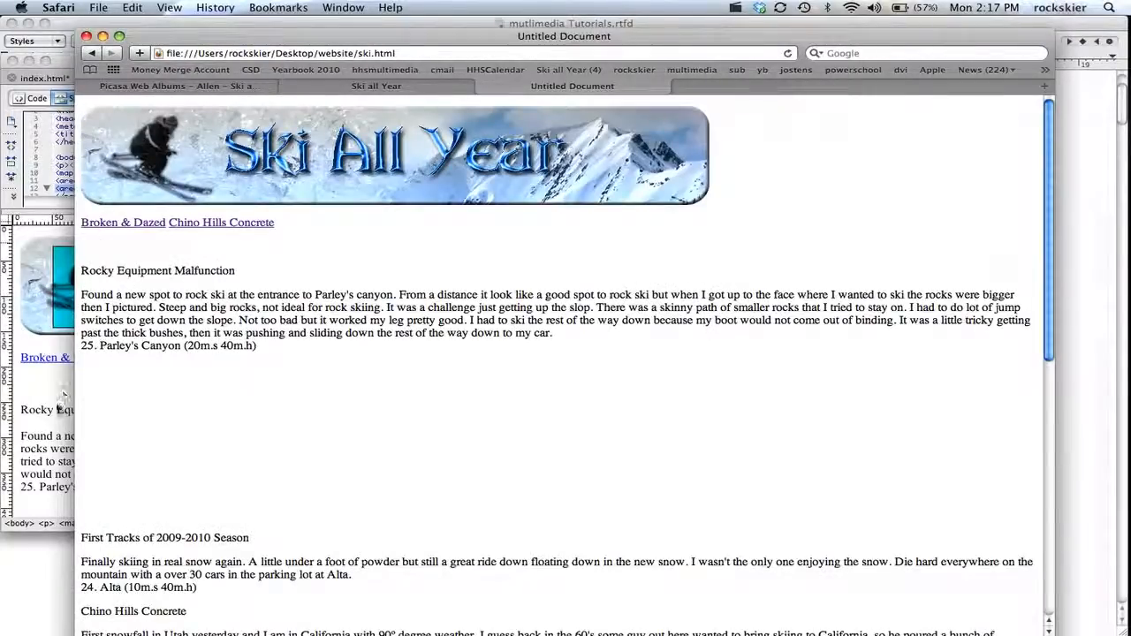